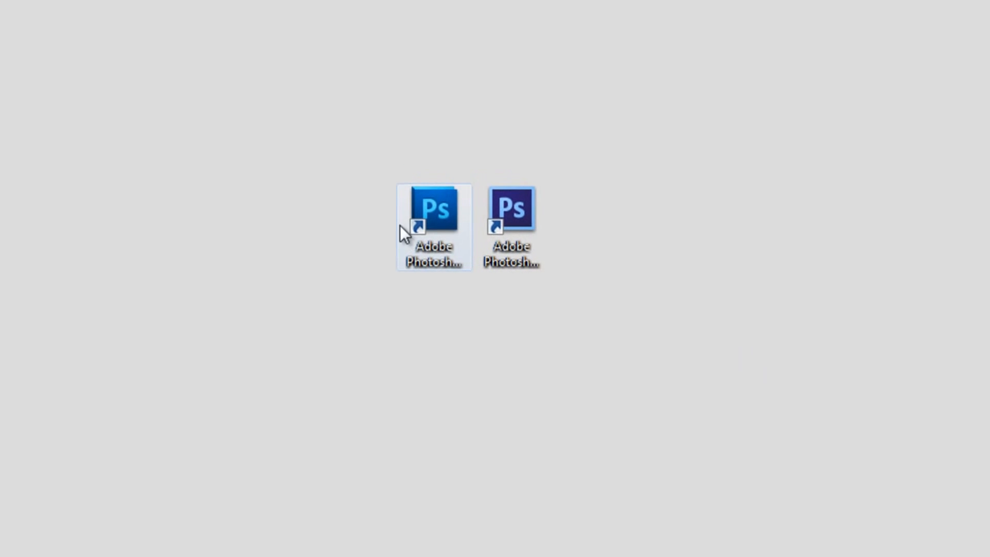
Launch Photoshop CS6 and then Photoshop CS5 Extended from their desktop shortcuts.
click(433, 208)
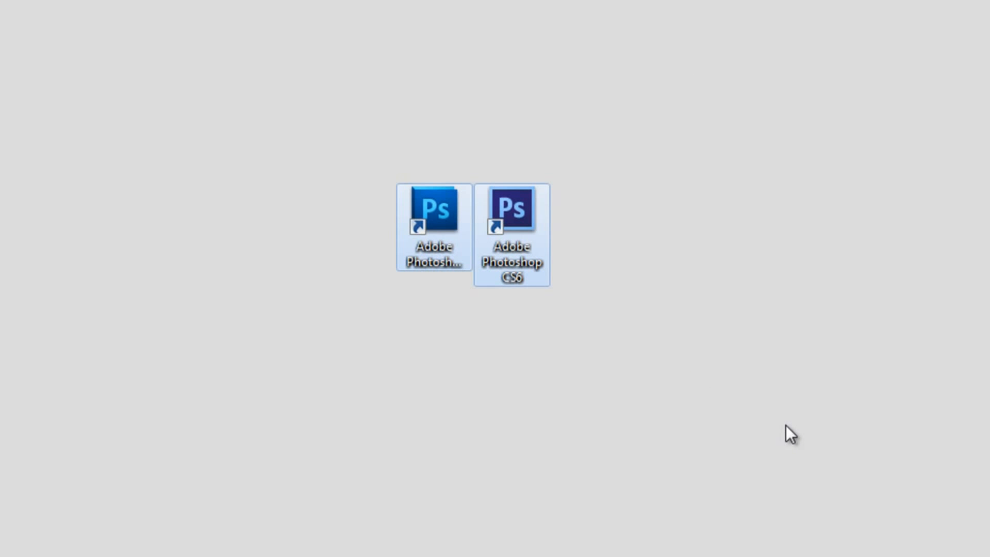
click(788, 435)
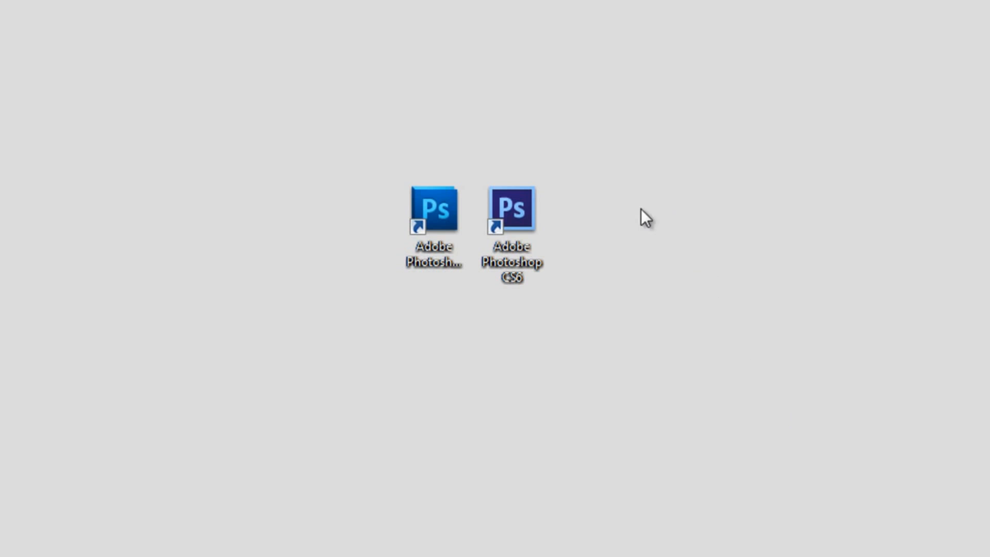
double_click(515, 208)
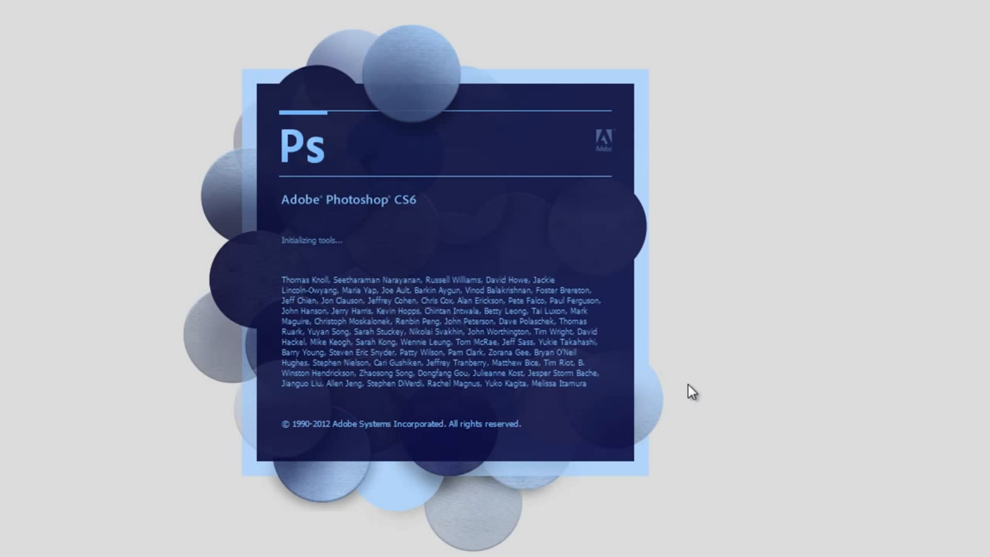
mouse_move(675, 442)
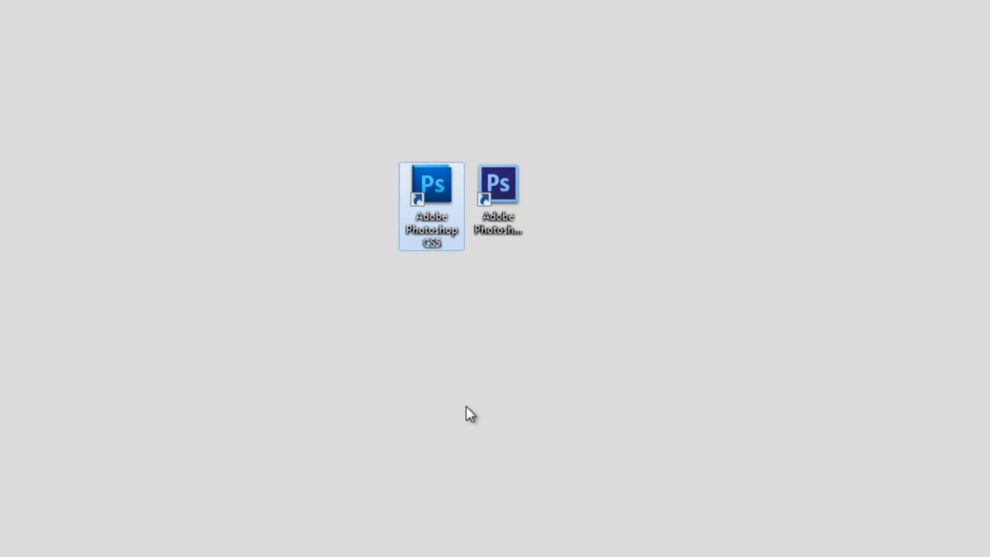
double_click(433, 186)
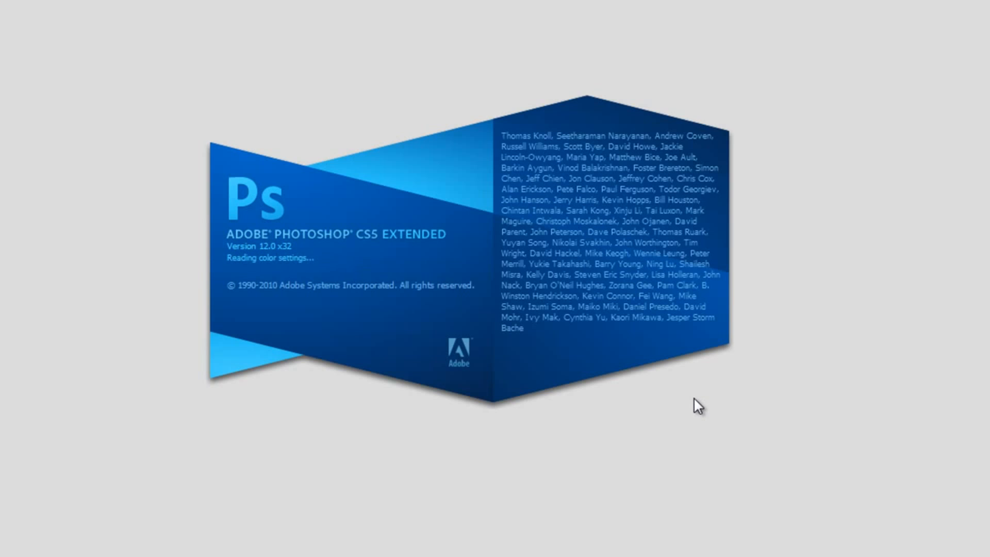
mouse_move(699, 393)
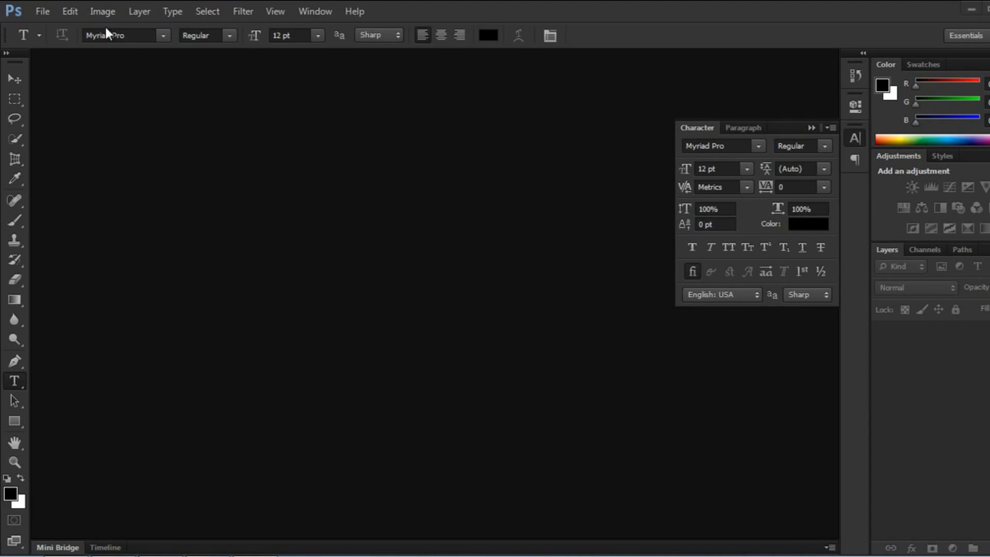
mouse_move(17, 174)
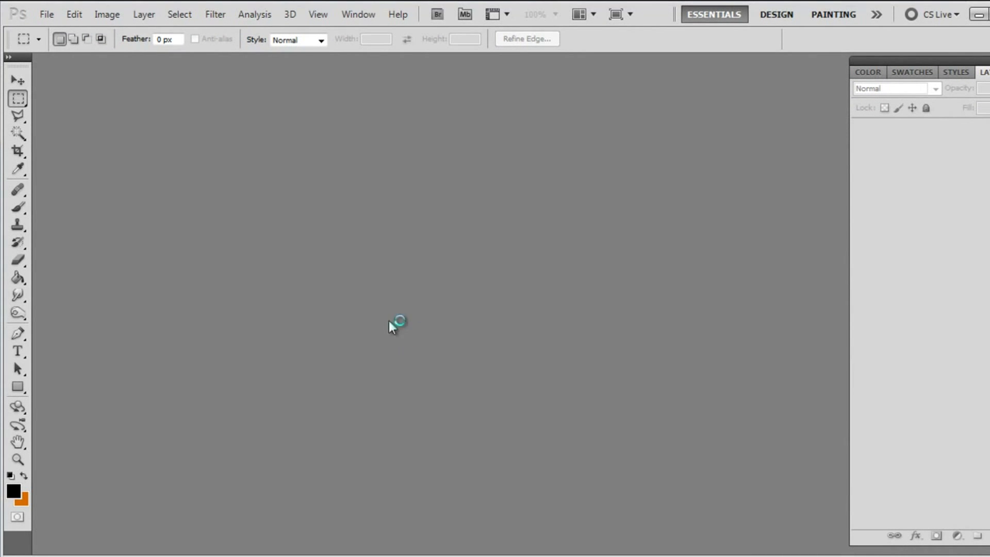
mouse_move(8, 423)
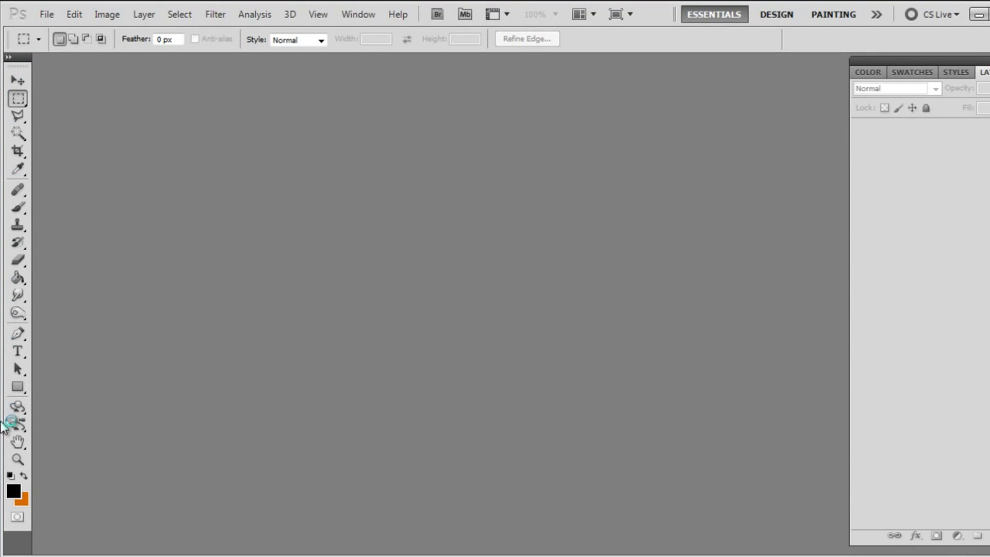
mouse_move(961, 458)
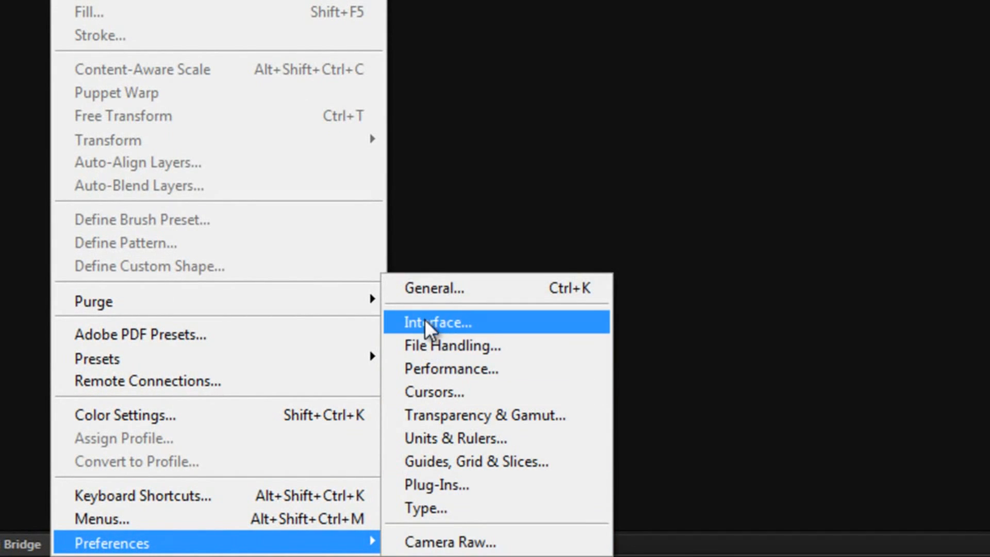
Choose the lightest grey Color Theme swatch in the Interface preferences.
click(437, 322)
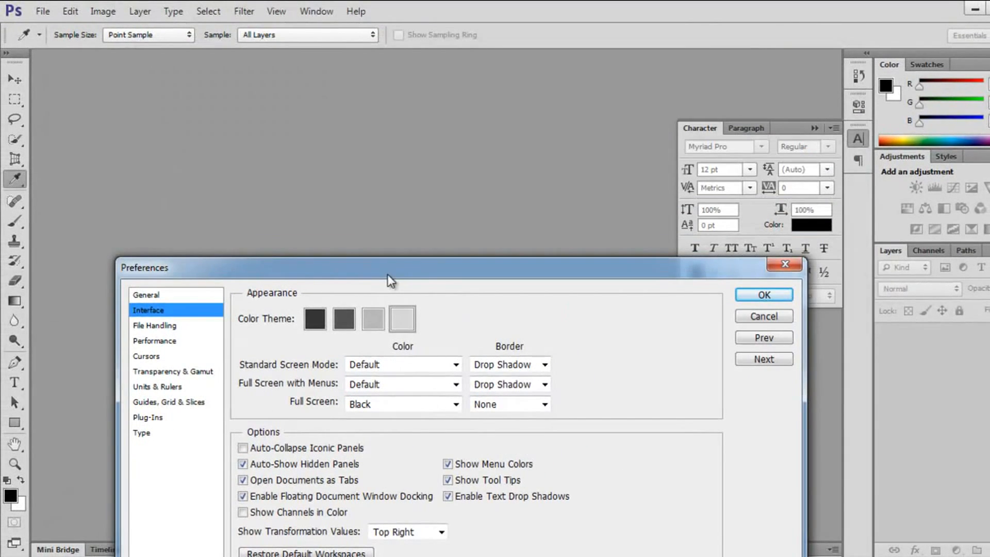
click(372, 320)
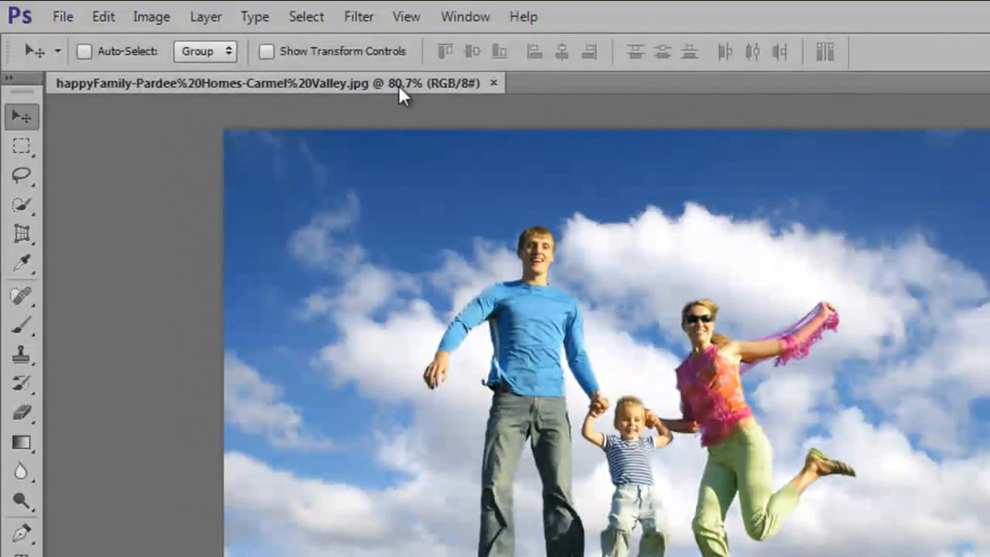
Choose the Oil Paint filter for the family photo from the Filter menu.
click(359, 17)
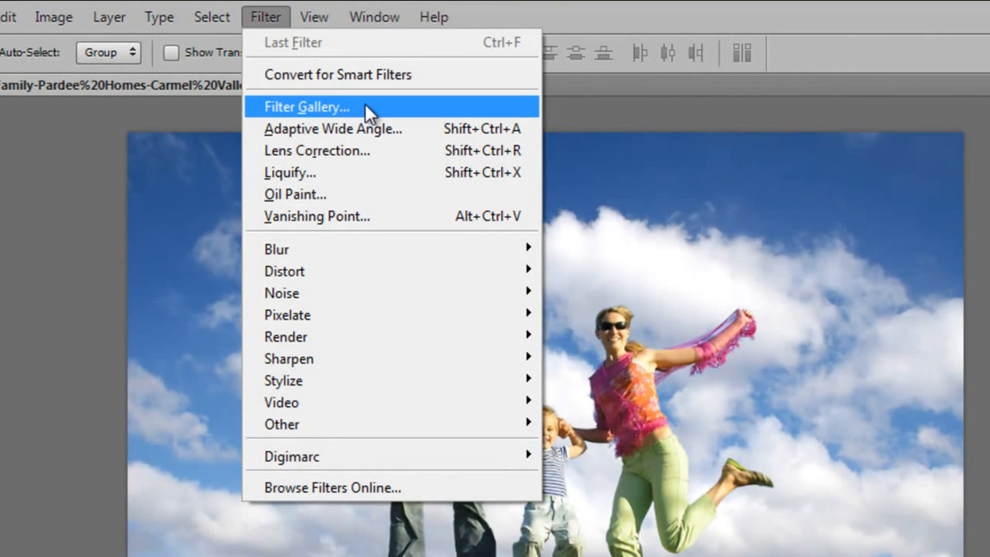
mouse_move(398, 115)
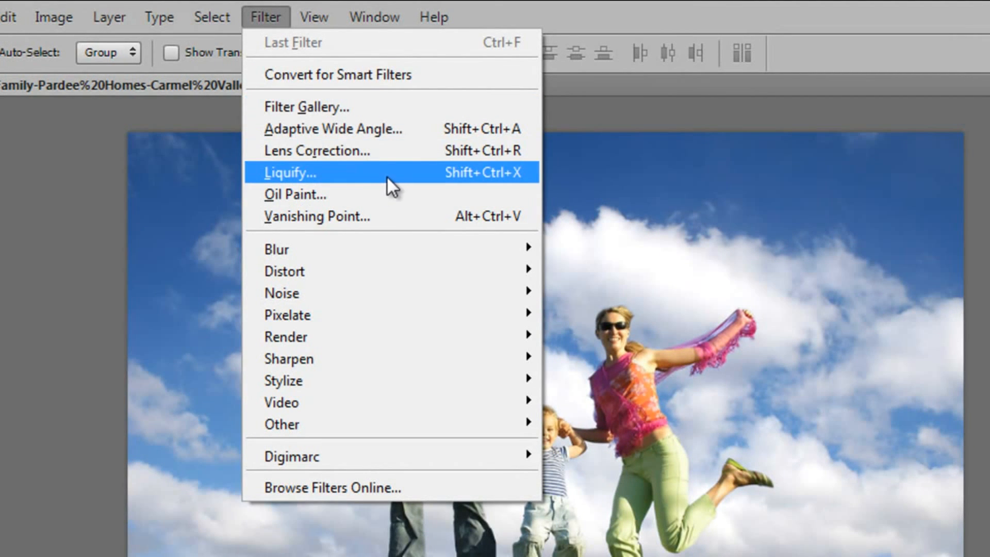
mouse_move(367, 205)
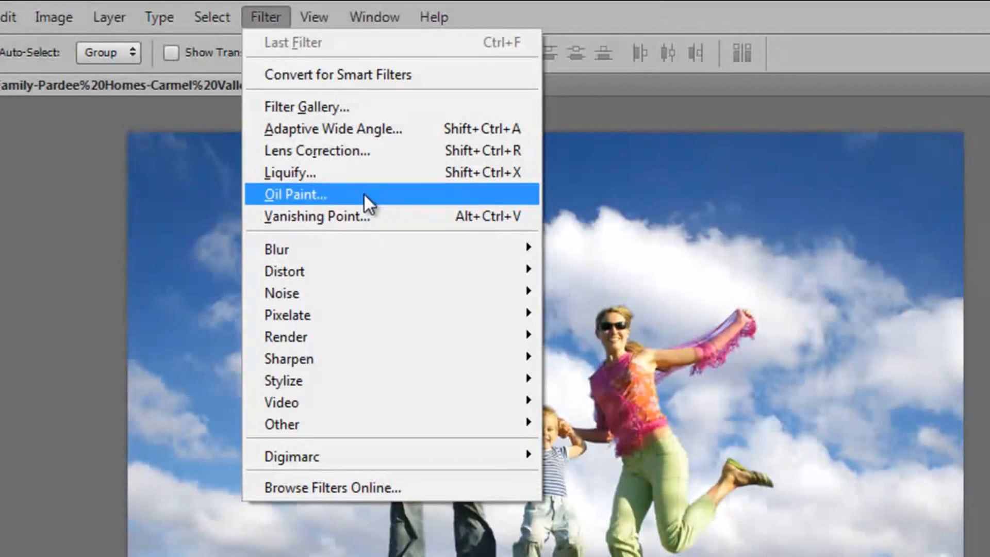
click(295, 194)
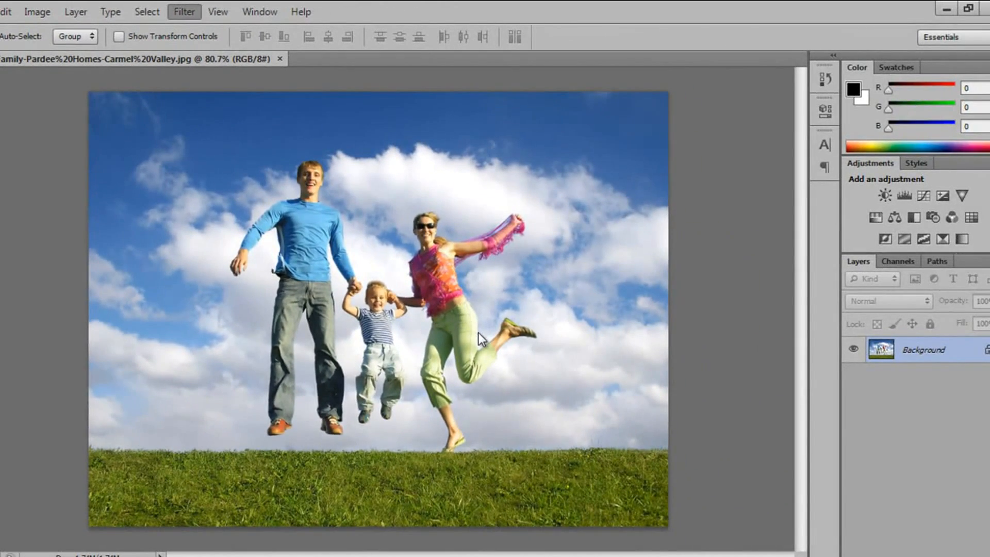
click(183, 12)
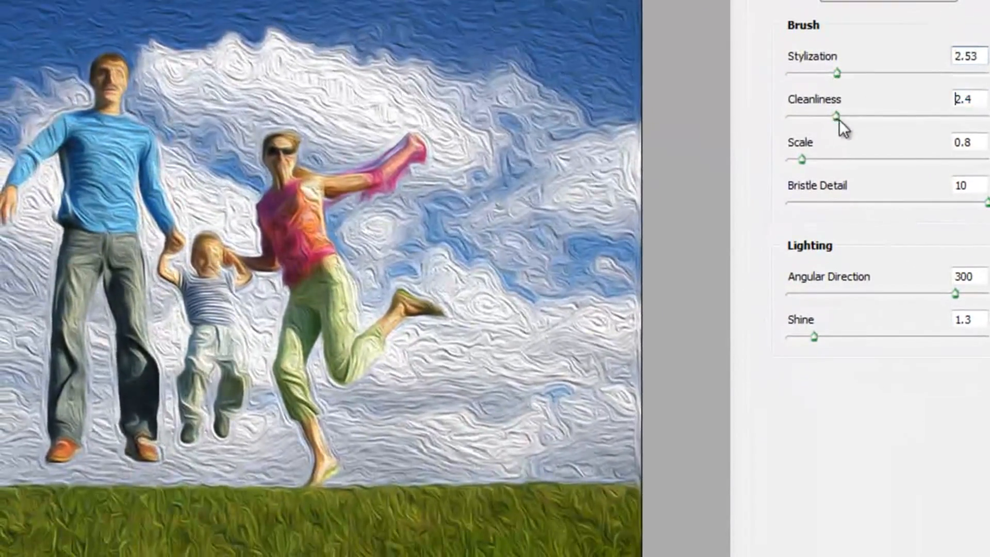
drag(837, 117, 986, 117)
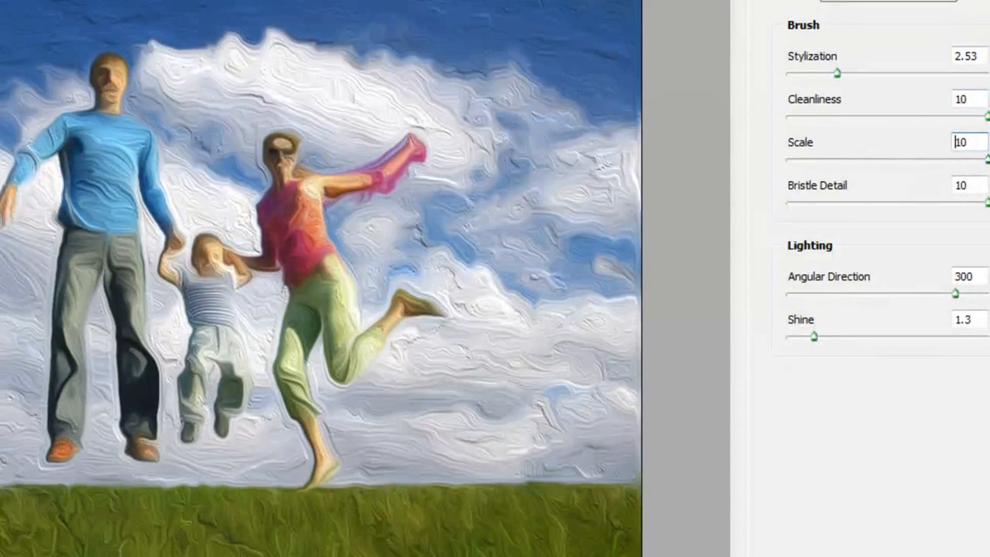
drag(985, 201, 904, 201)
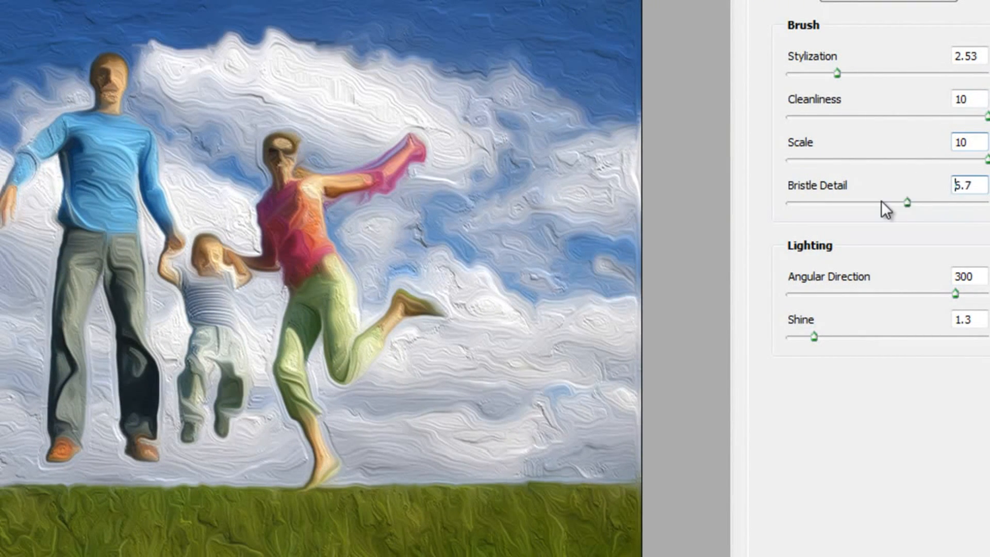
drag(908, 201, 876, 202)
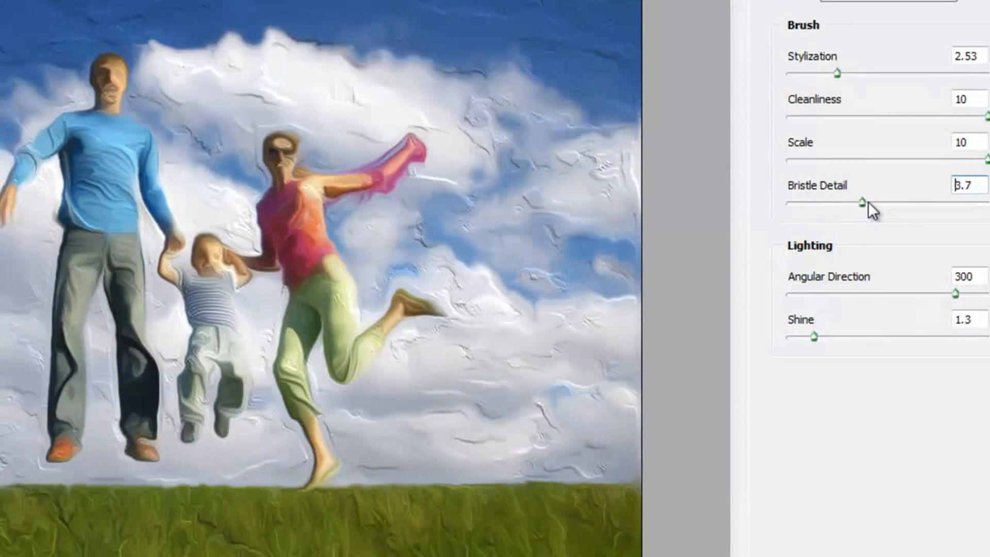
drag(863, 203, 919, 205)
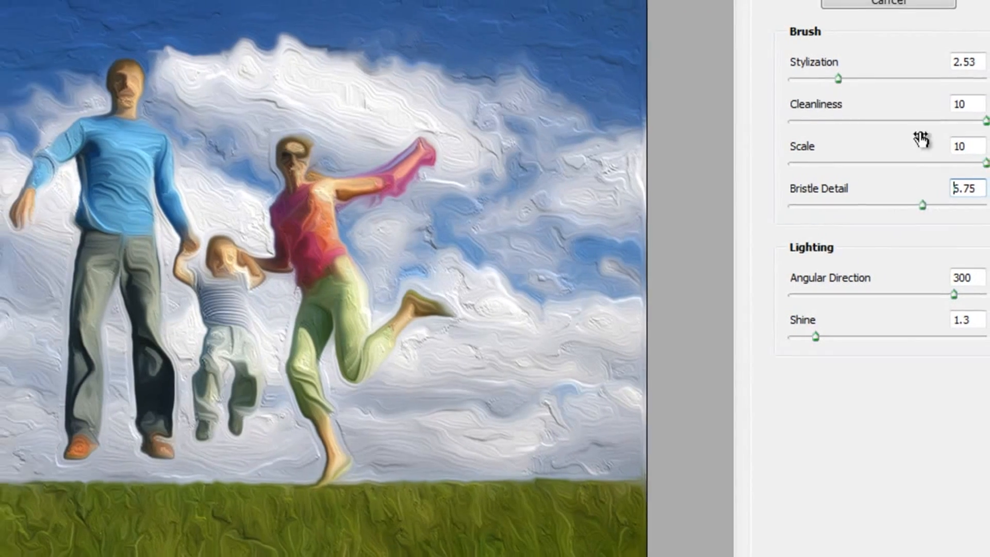
click(885, 3)
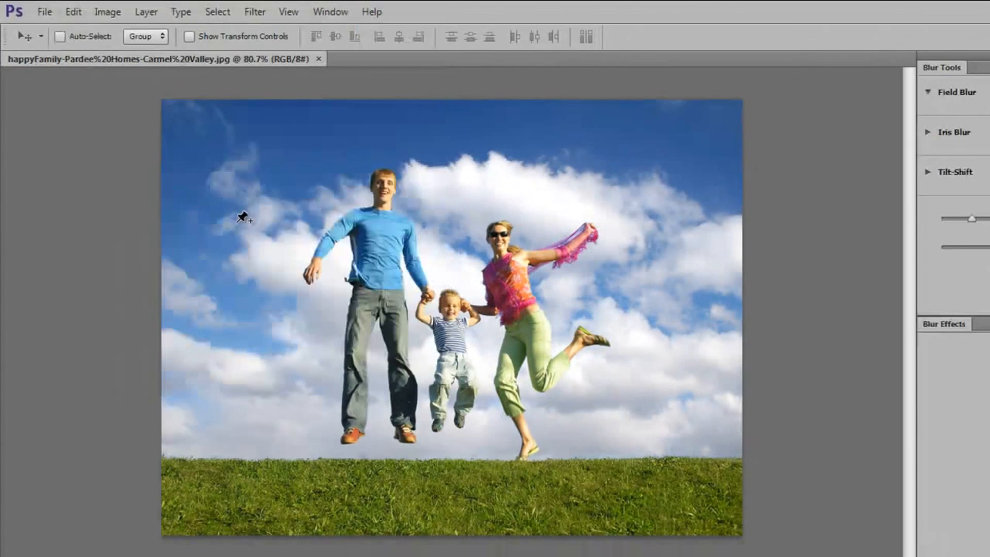
click(951, 172)
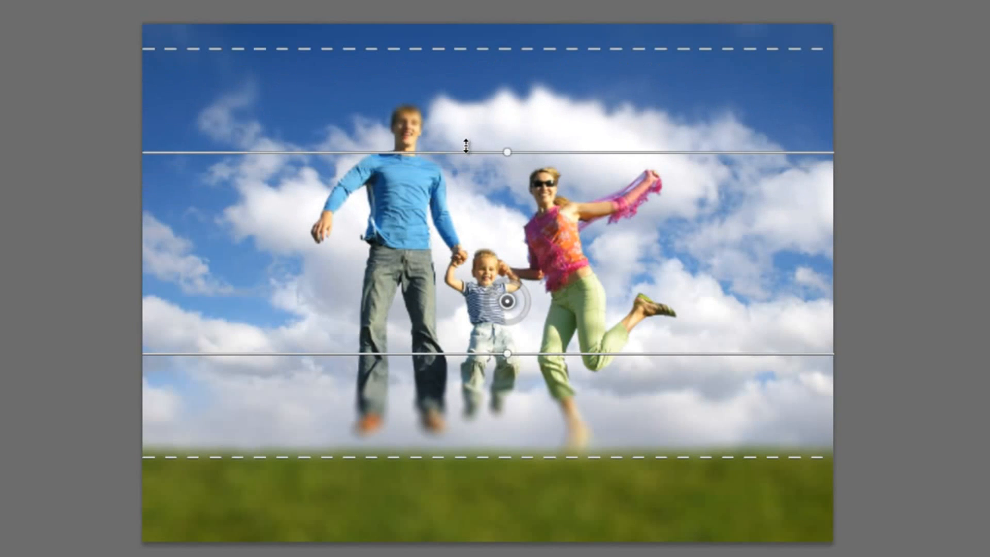
drag(505, 153, 505, 147)
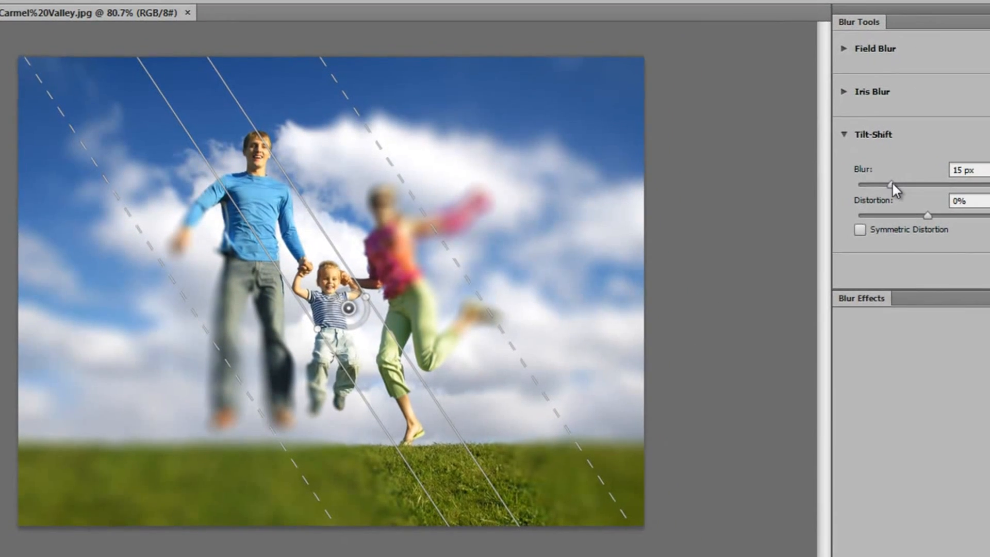
drag(892, 183, 911, 183)
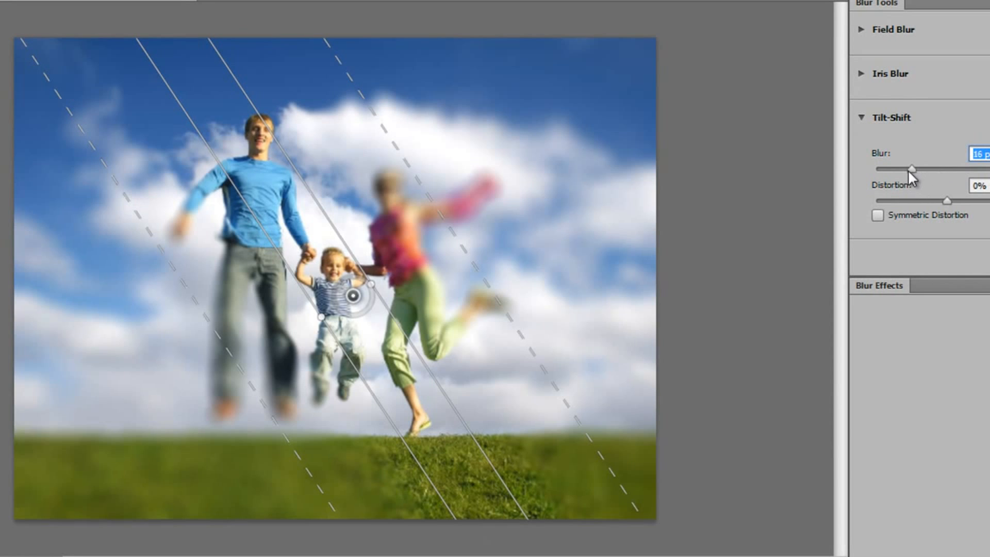
drag(913, 170, 897, 169)
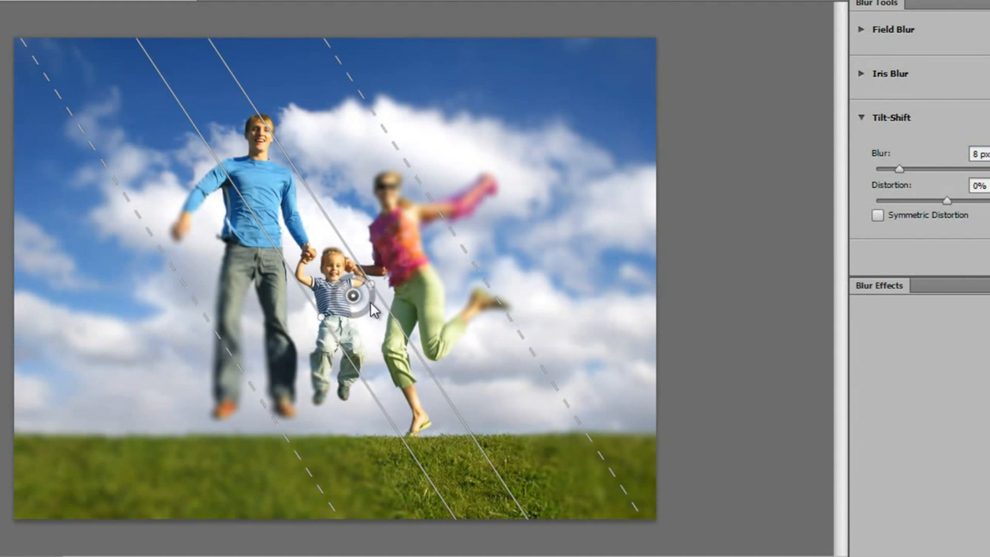
drag(360, 288, 351, 300)
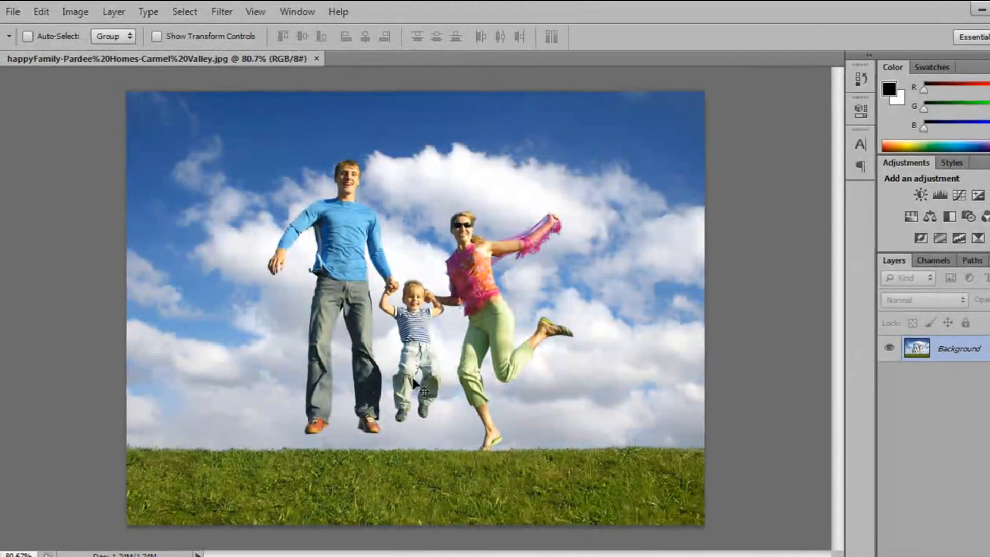
click(287, 14)
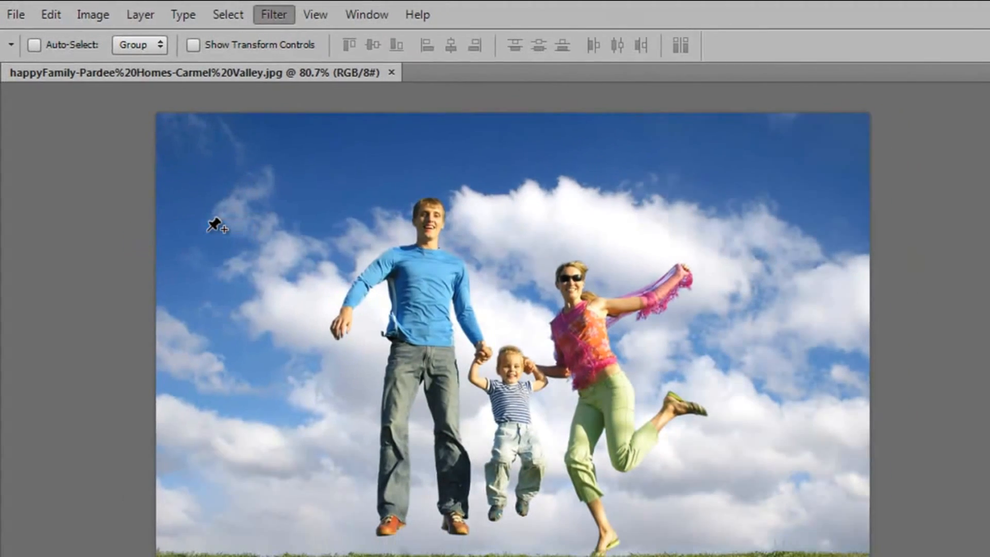
click(273, 15)
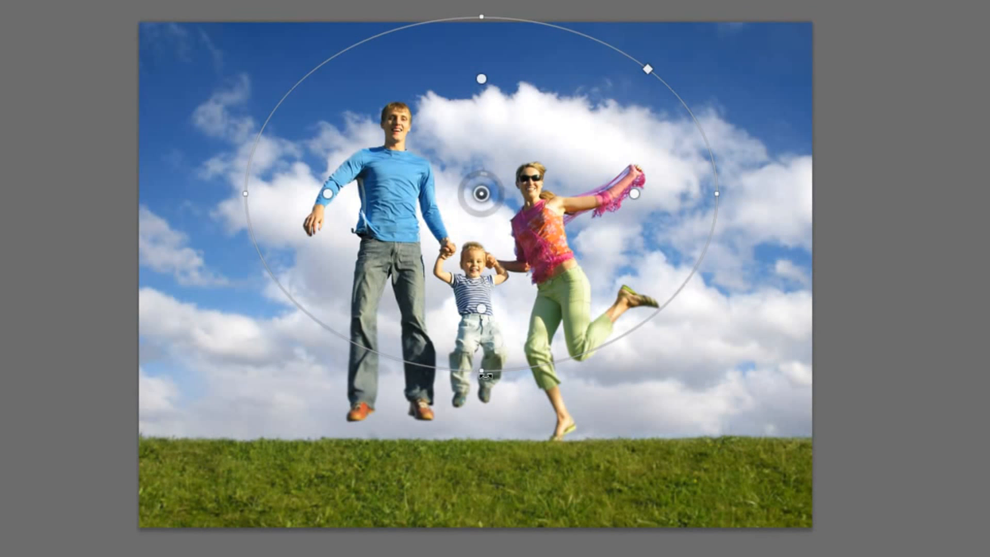
drag(506, 196, 489, 193)
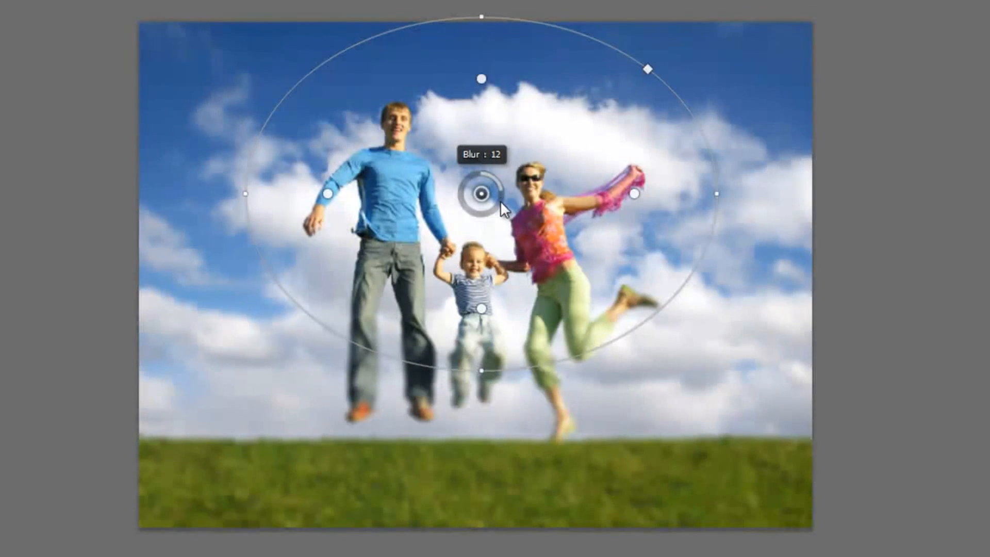
drag(496, 196, 483, 215)
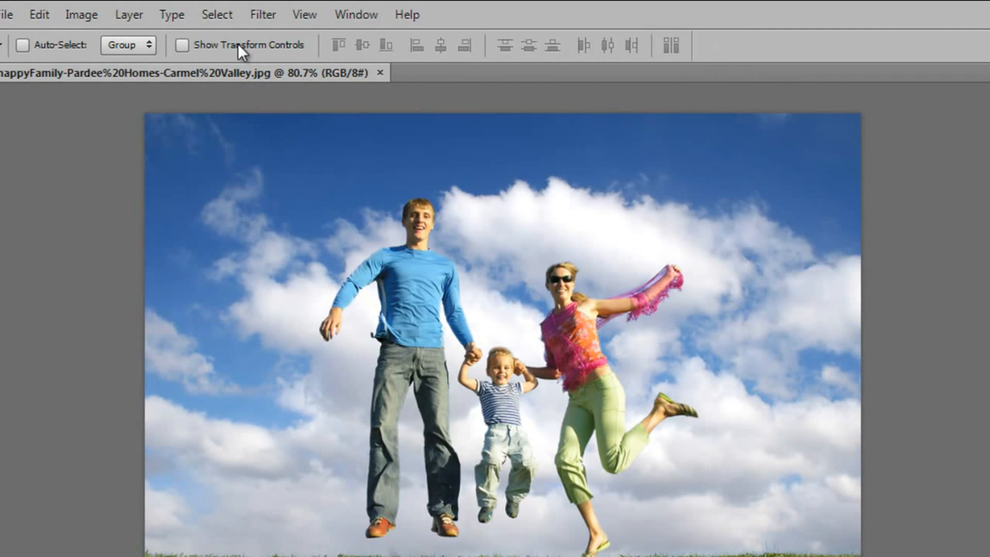
Set Field Blur pins: almost none near the grass, stronger lower left, less on the child, adjusted sky.
click(274, 14)
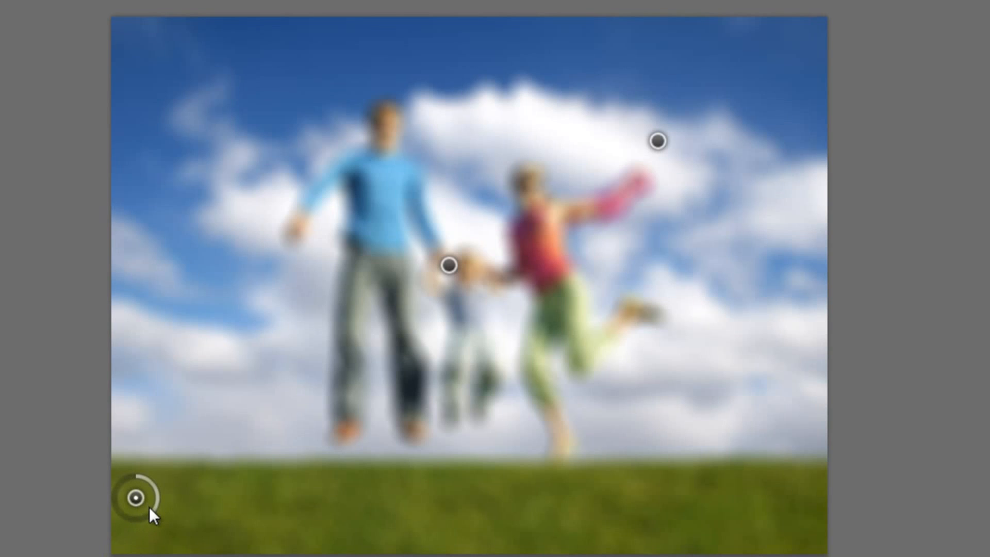
drag(151, 499, 136, 499)
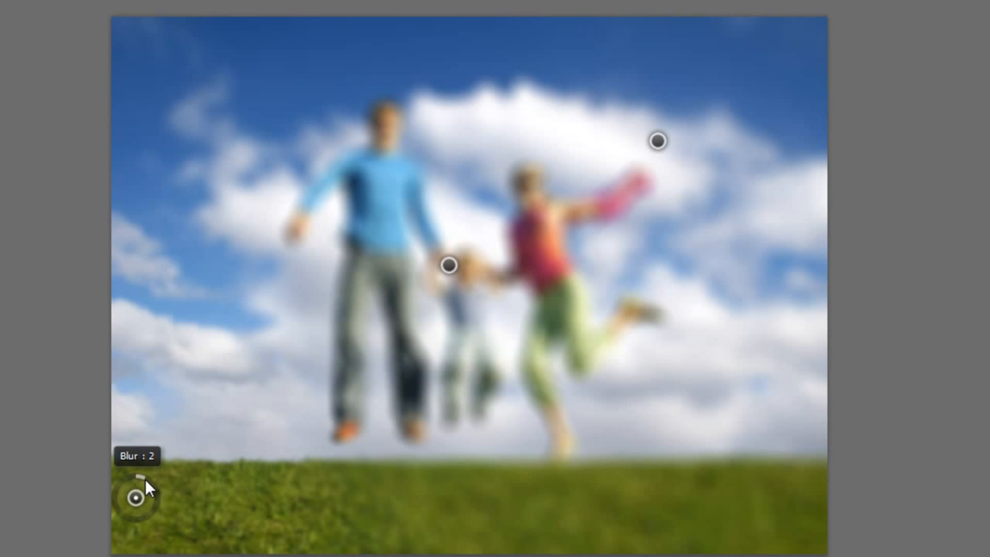
drag(136, 497, 134, 494)
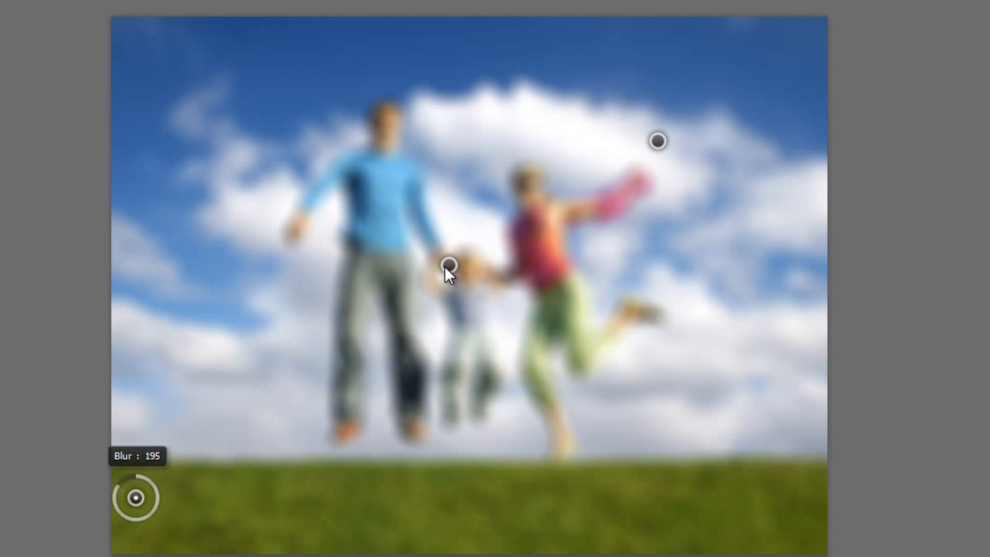
drag(450, 265, 450, 278)
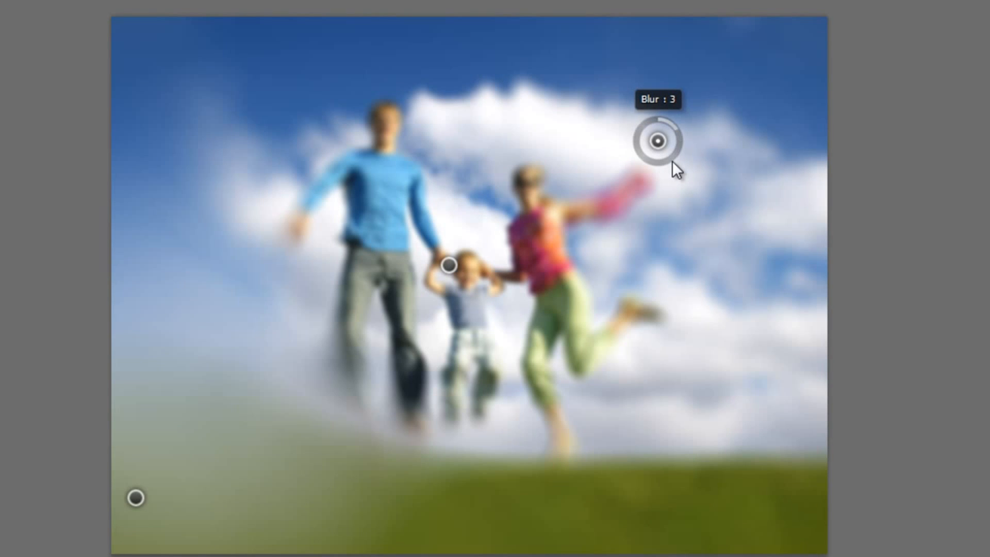
drag(675, 126, 659, 116)
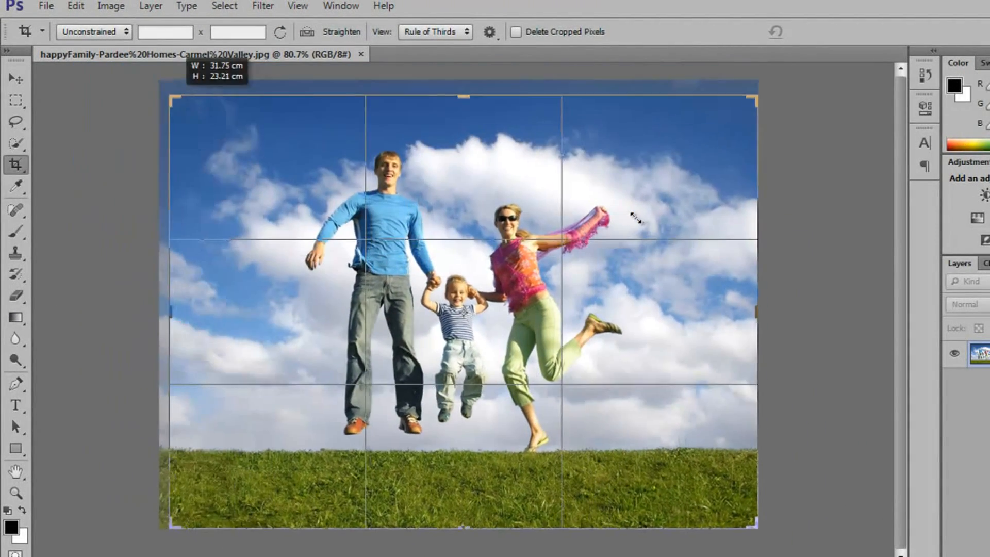
Resize the rule-of-thirds crop boundary around the family photo.
drag(173, 309, 80, 309)
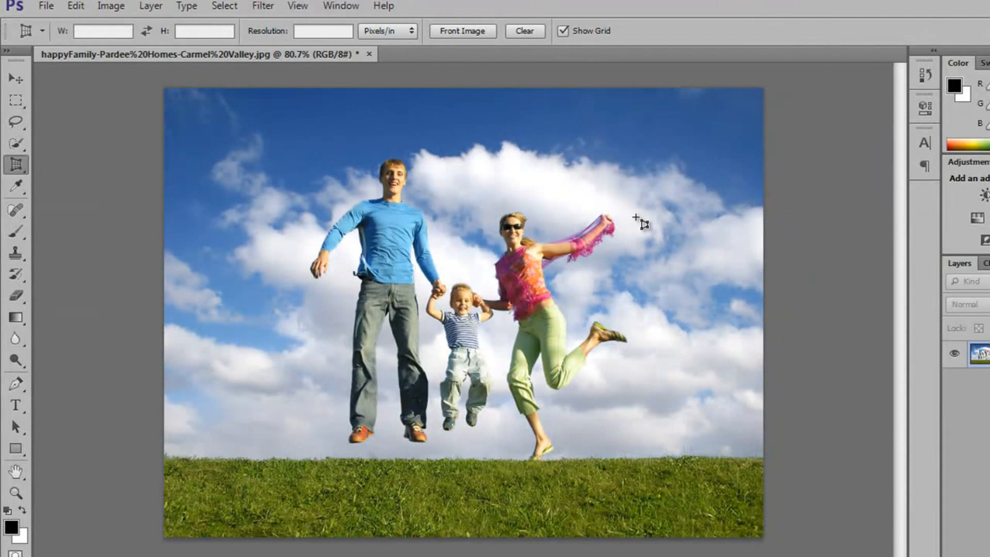
drag(170, 98, 634, 389)
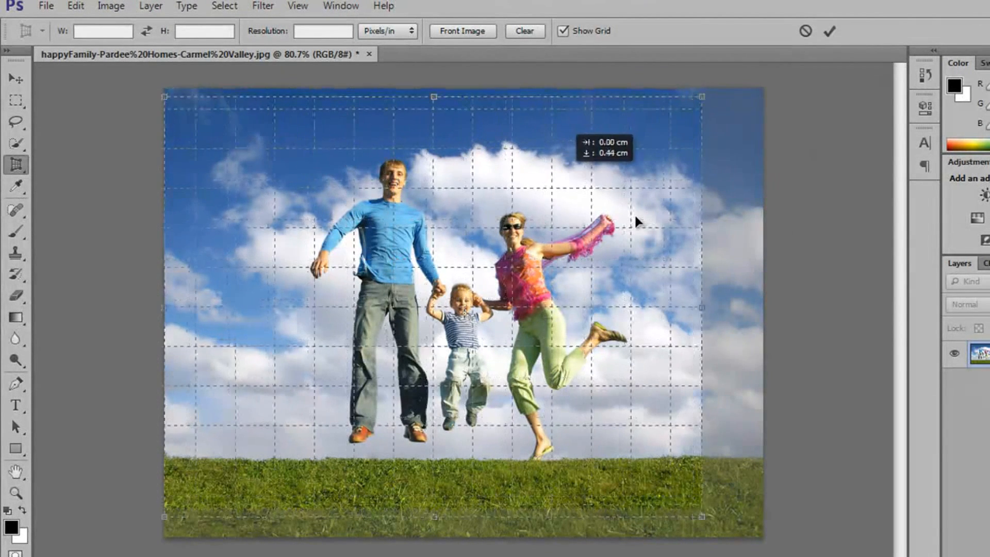
drag(434, 97, 434, 141)
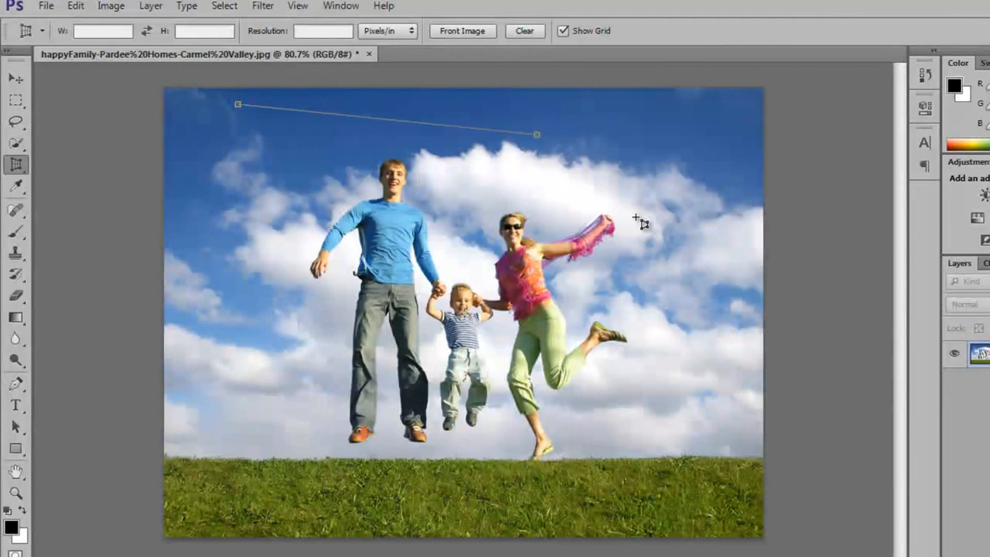
drag(535, 134, 680, 359)
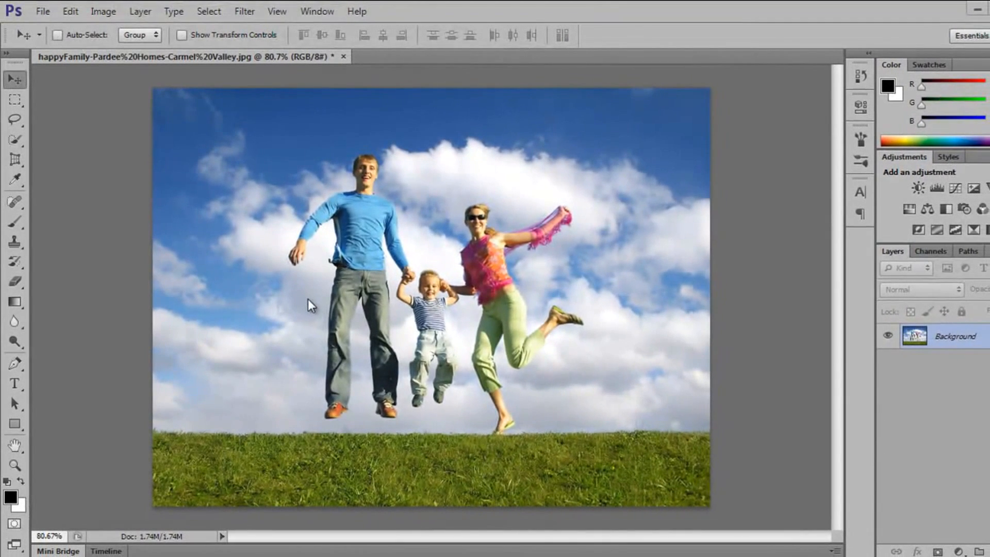
mouse_move(289, 301)
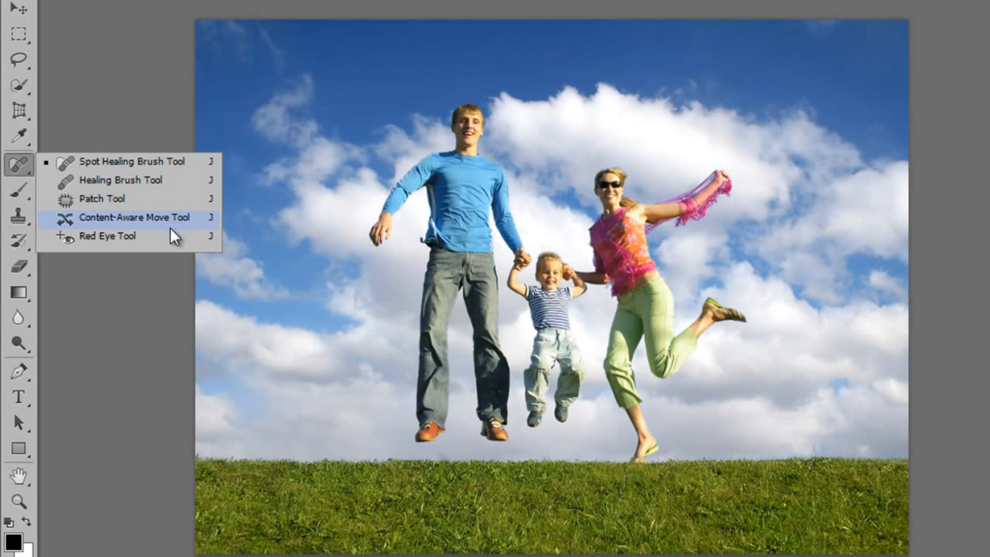
mouse_move(181, 224)
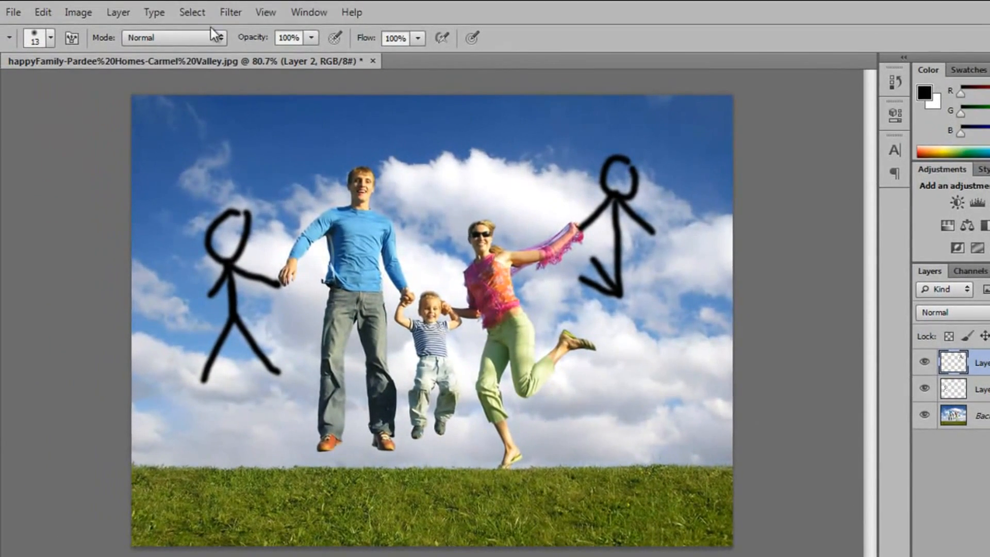
Add a Gradient Map 1 adjustment layer above the stick-figure layers.
click(118, 12)
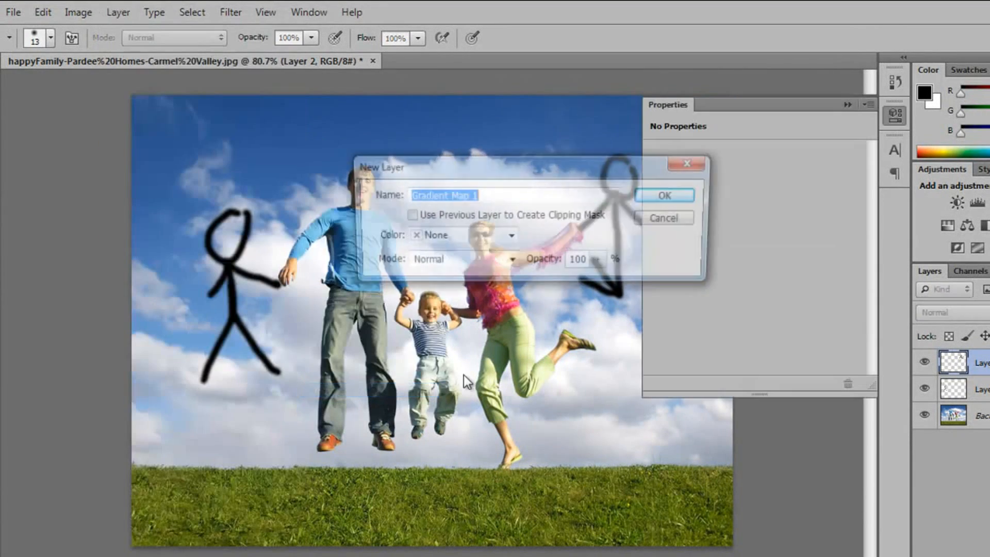
click(665, 195)
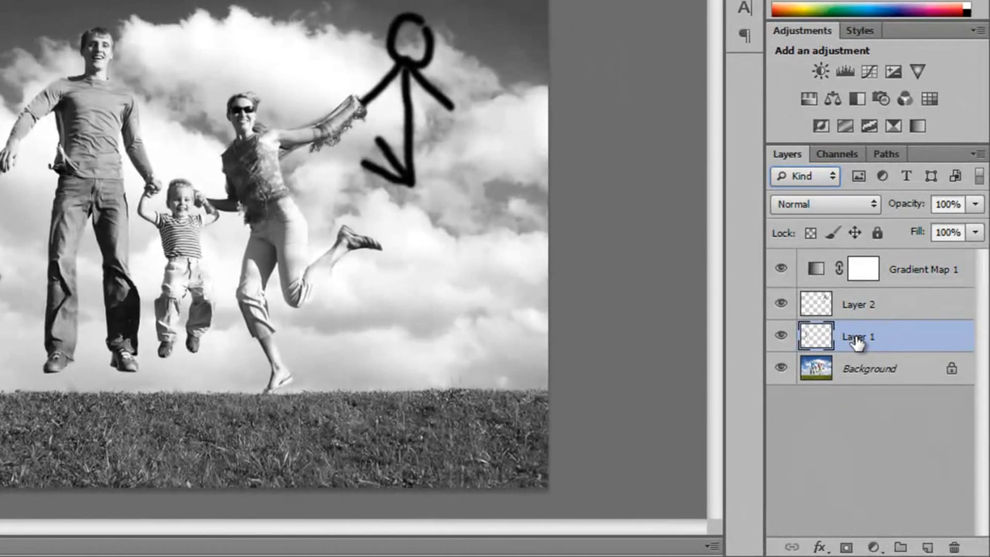
Rename Layer 1 to Stick figure 1 and Layer 2 to Stick figure 2.
double_click(859, 336)
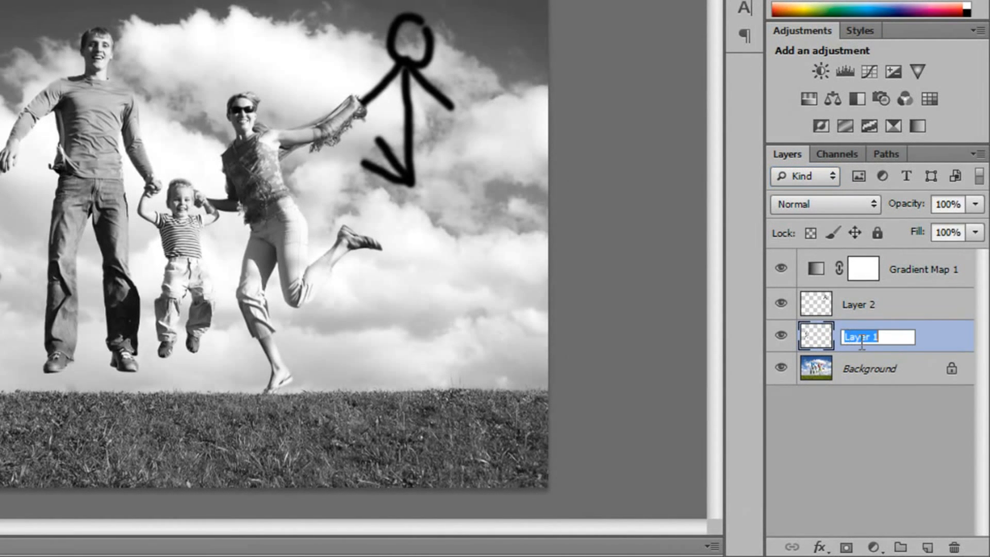
text(Stick figu)
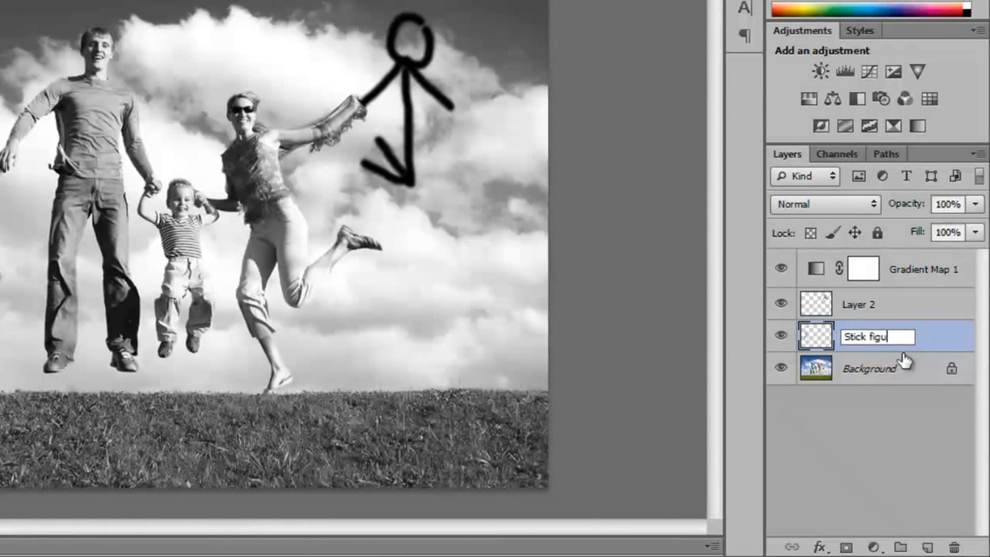
key(Enter)
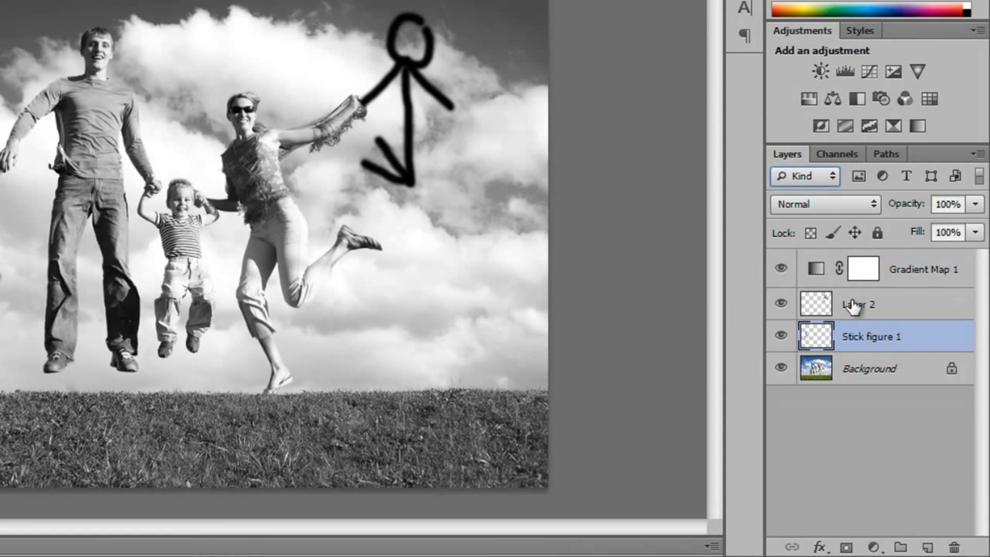
double_click(858, 303)
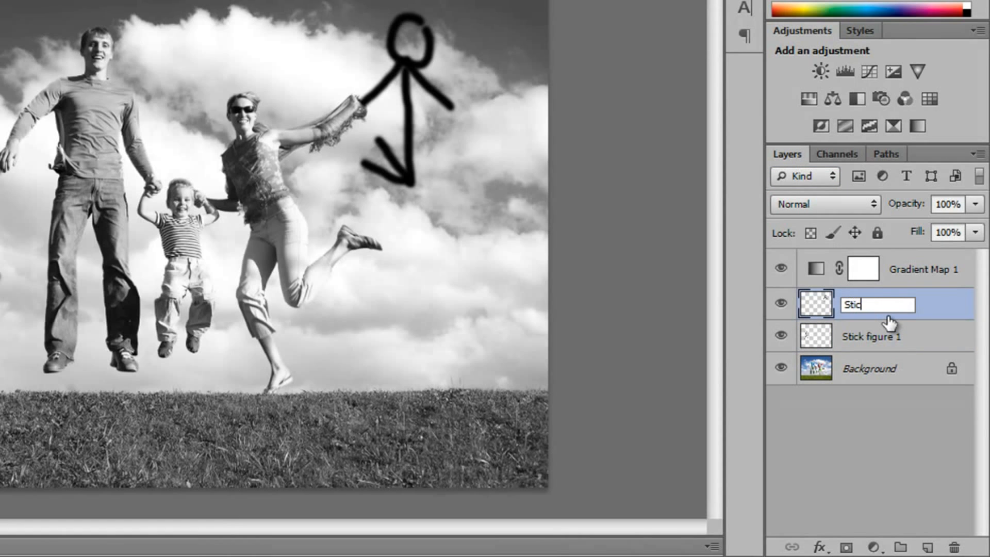
text(k figure 2)
key(Enter)
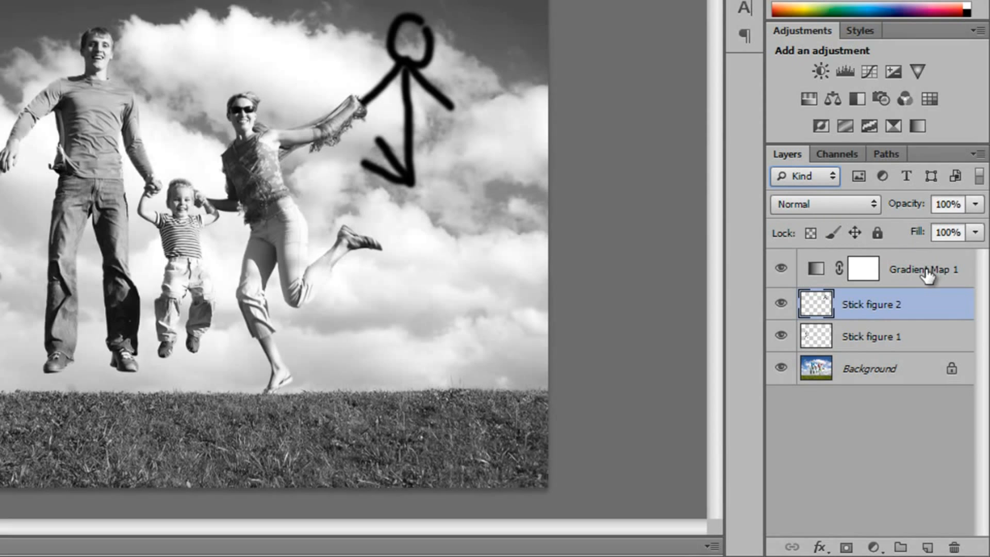
Filter the Layers panel by the name 'stick figure' and select Stick figure 1.
click(804, 177)
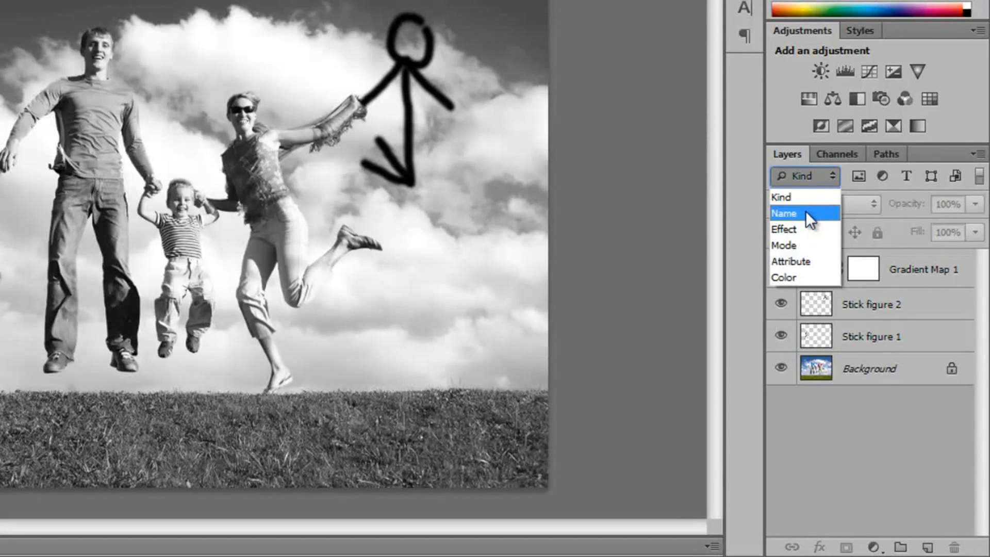
click(784, 212)
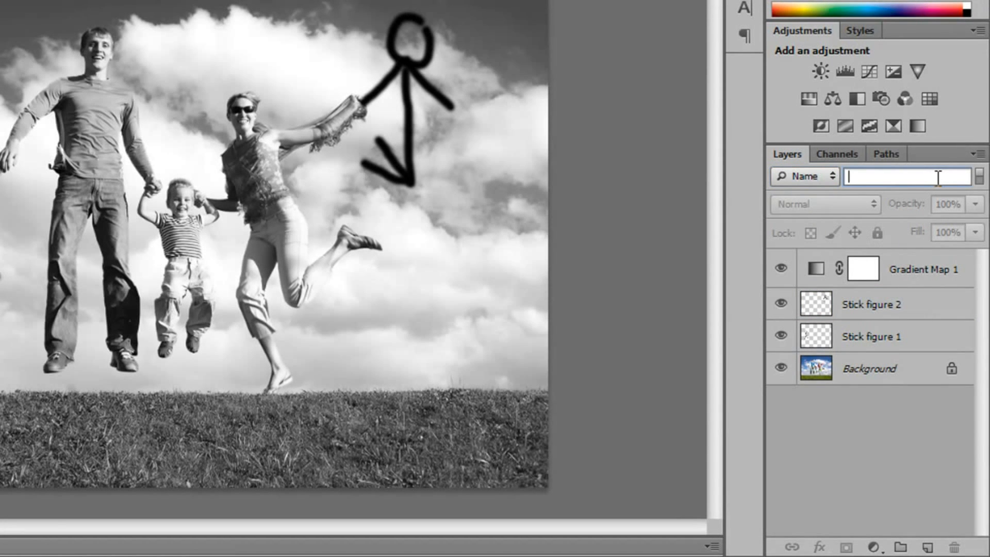
text(stick figure)
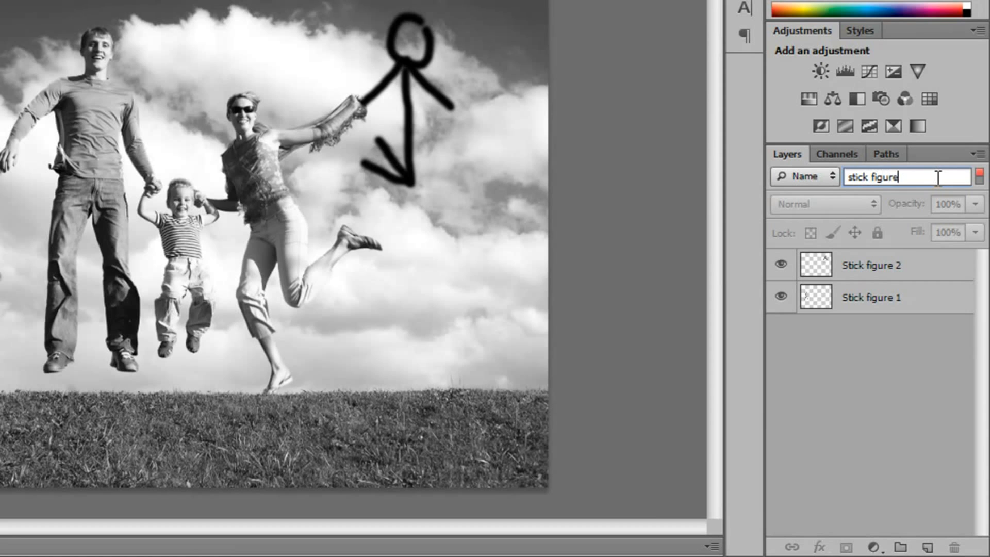
click(873, 297)
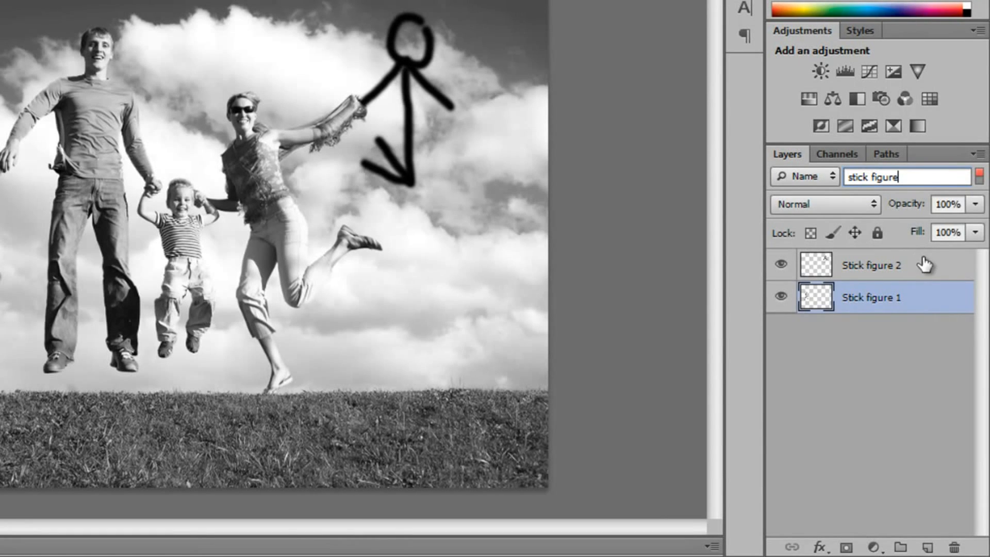
Filter layers by applied effect, then by Normal blending mode.
click(829, 177)
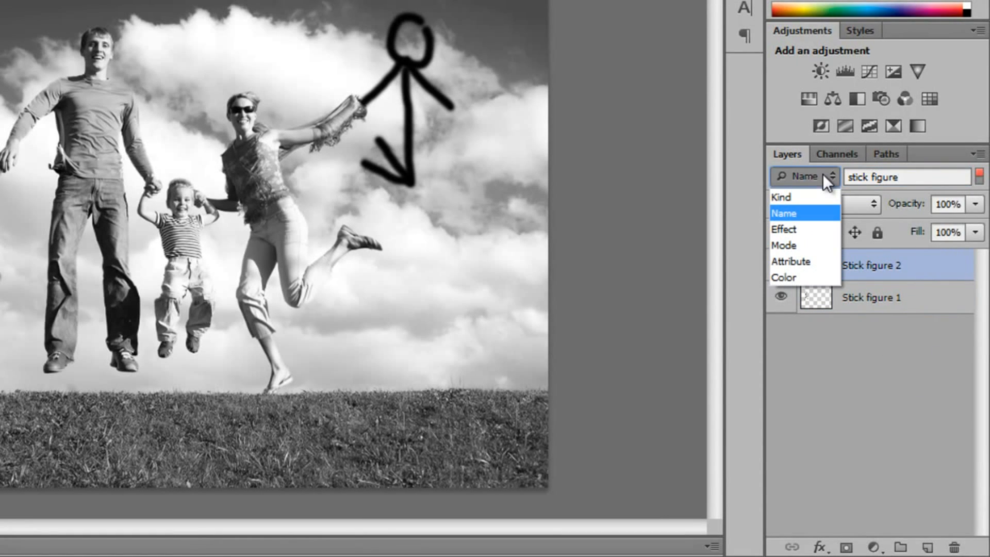
click(784, 229)
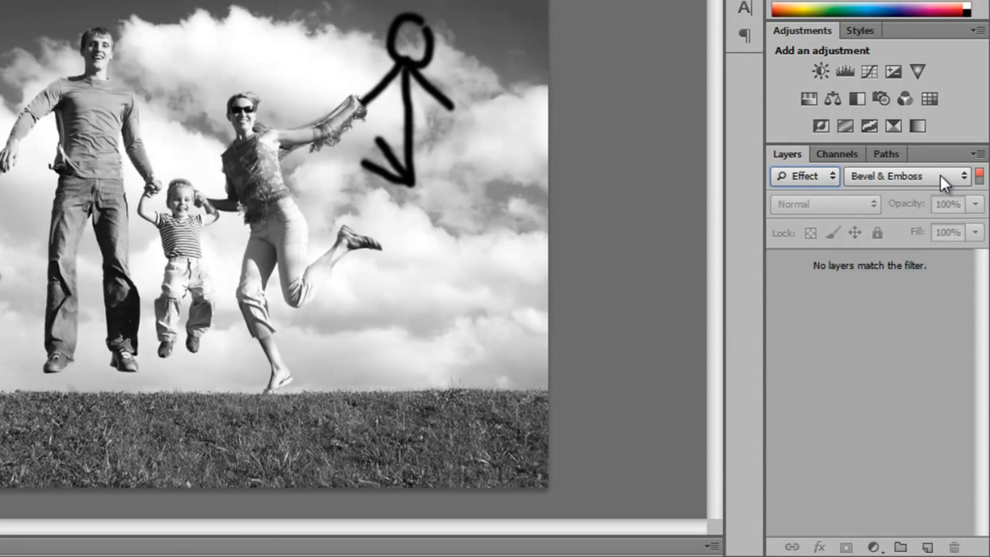
click(805, 177)
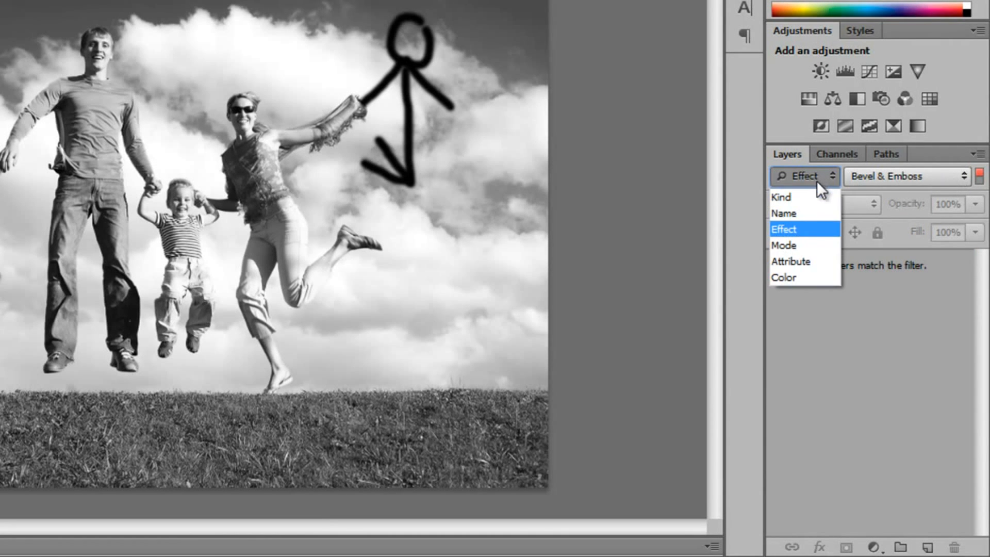
click(784, 245)
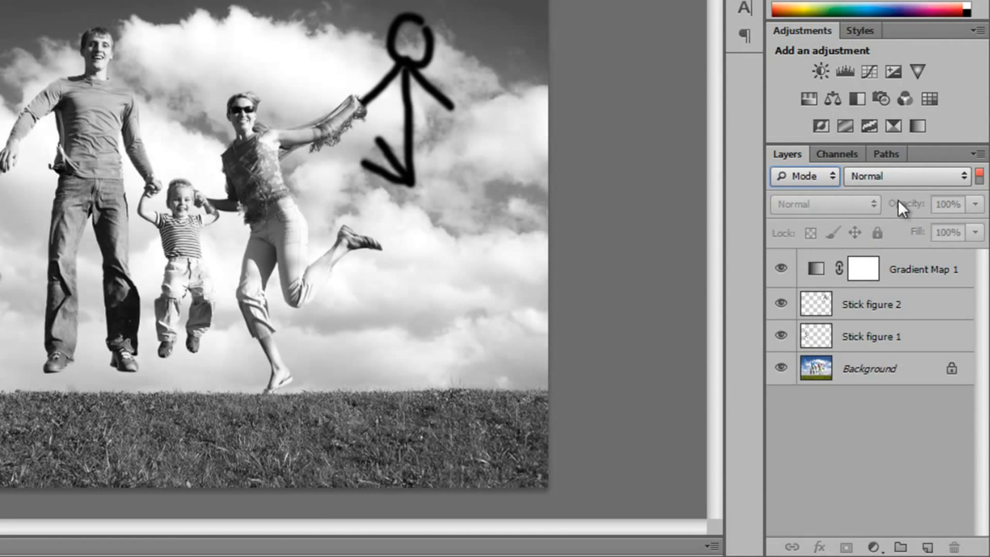
click(900, 175)
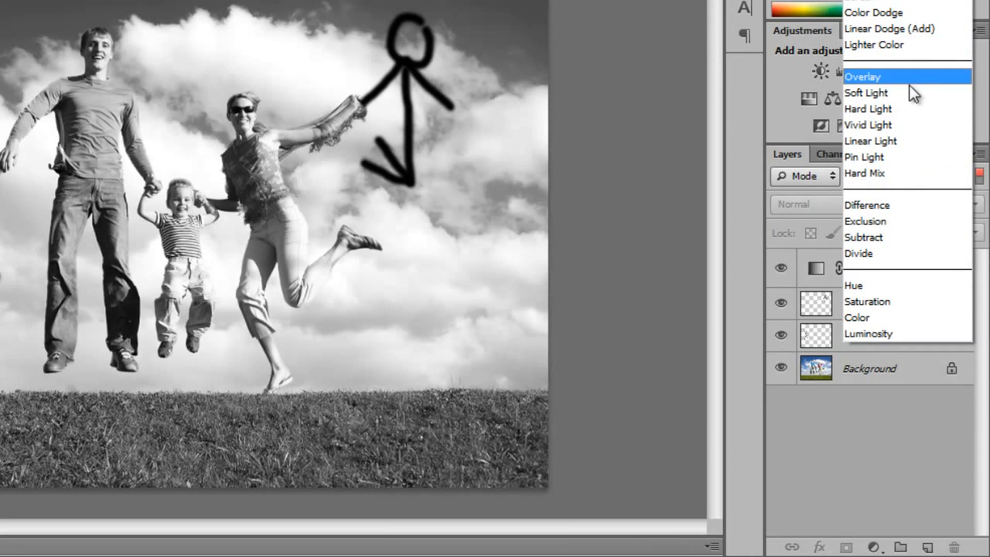
click(862, 76)
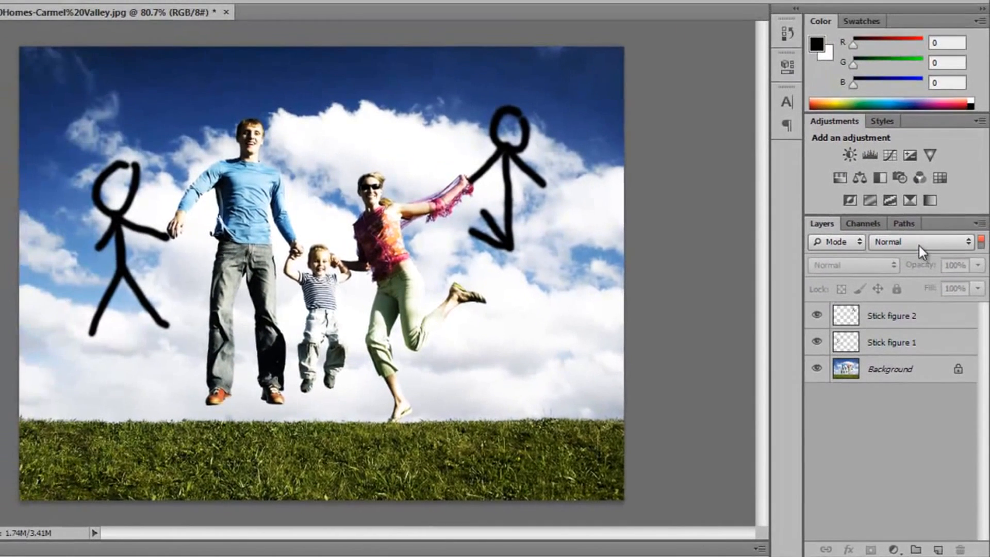
Filter to Overlay-blended layers, select Gradient Map 1, then filter by empty and locked attributes.
click(919, 242)
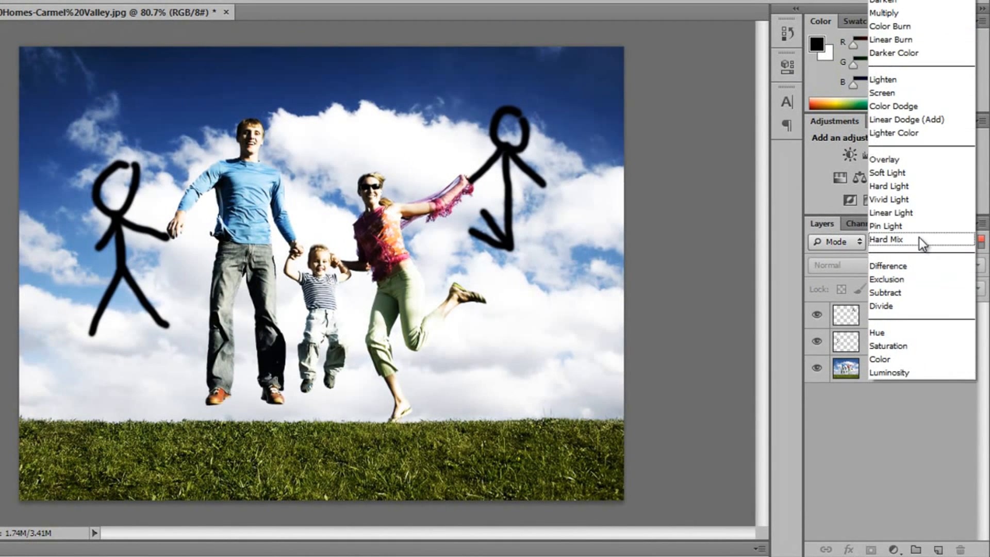
click(885, 159)
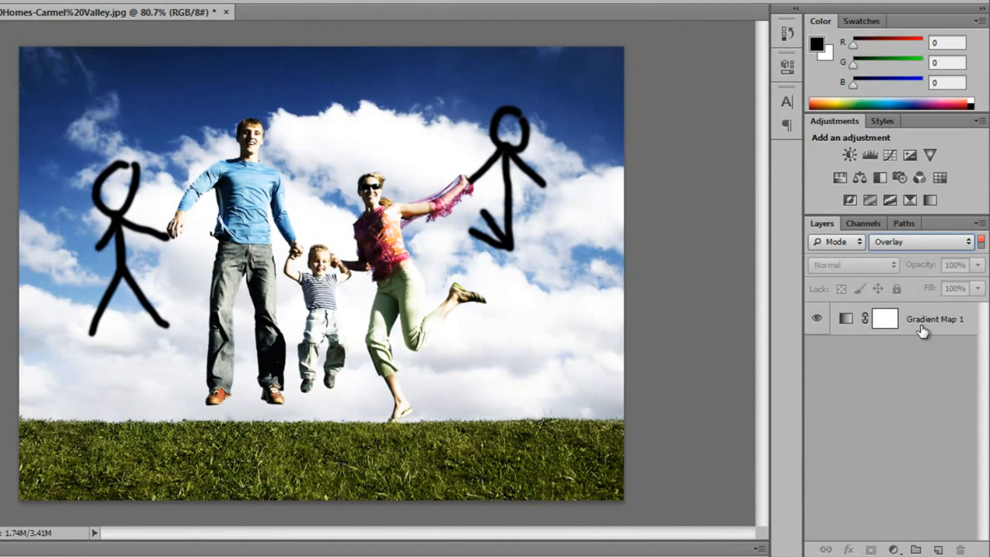
click(884, 319)
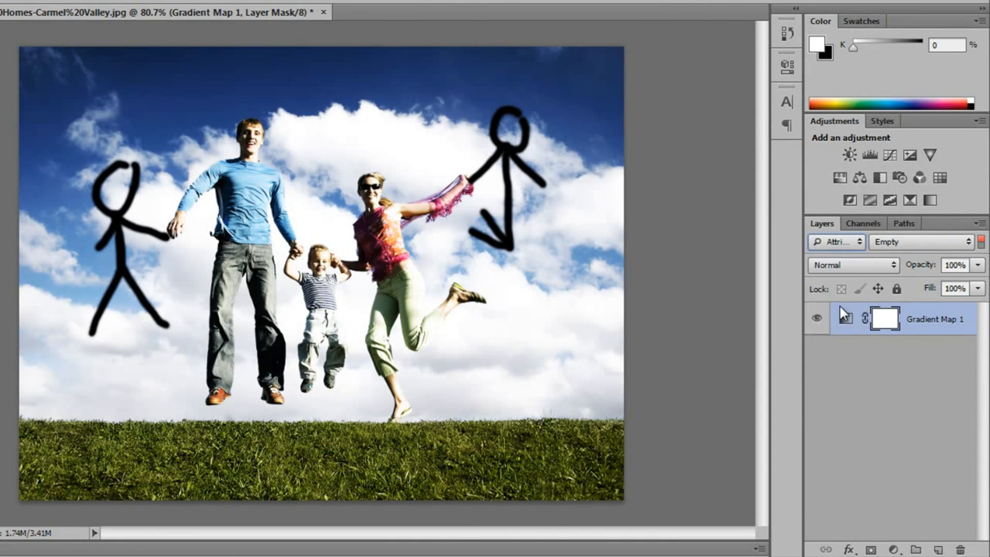
click(920, 242)
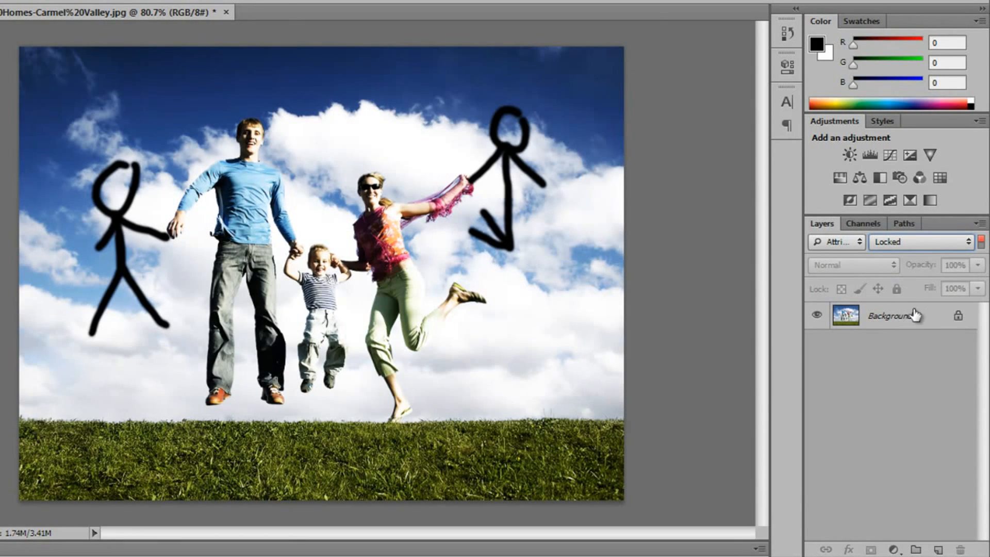
click(893, 315)
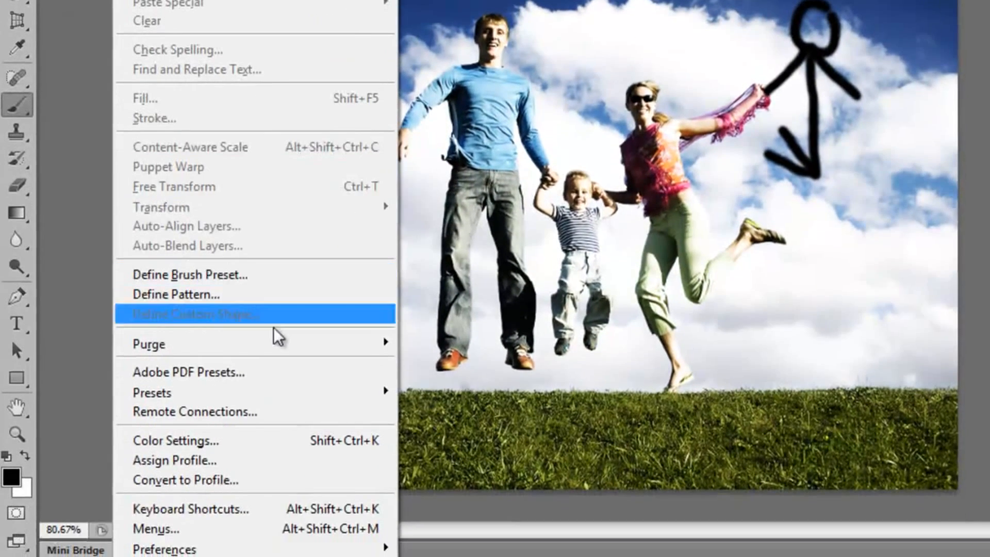
Keep 'Automatically Save Recovery Information Every' on in File Handling and pick a save interval.
click(164, 549)
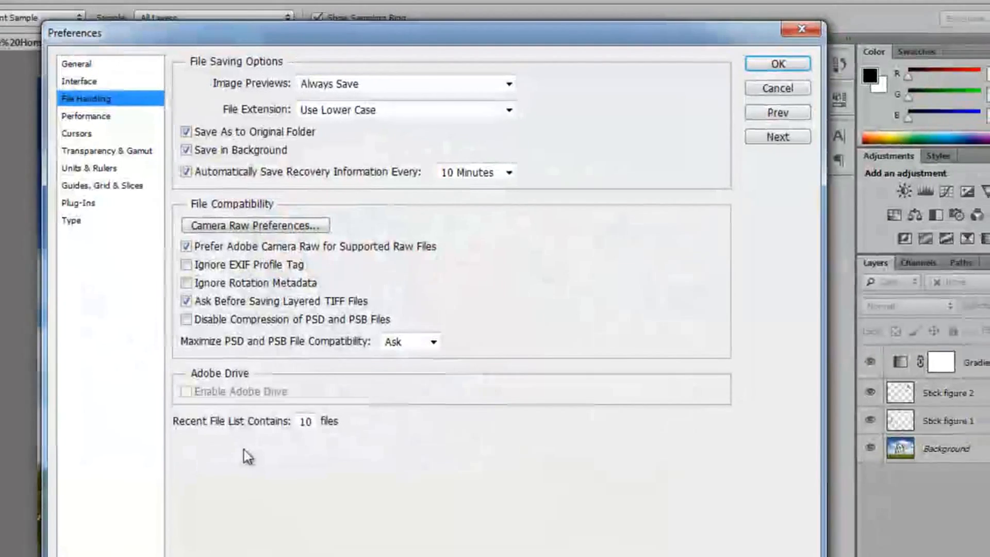
click(186, 171)
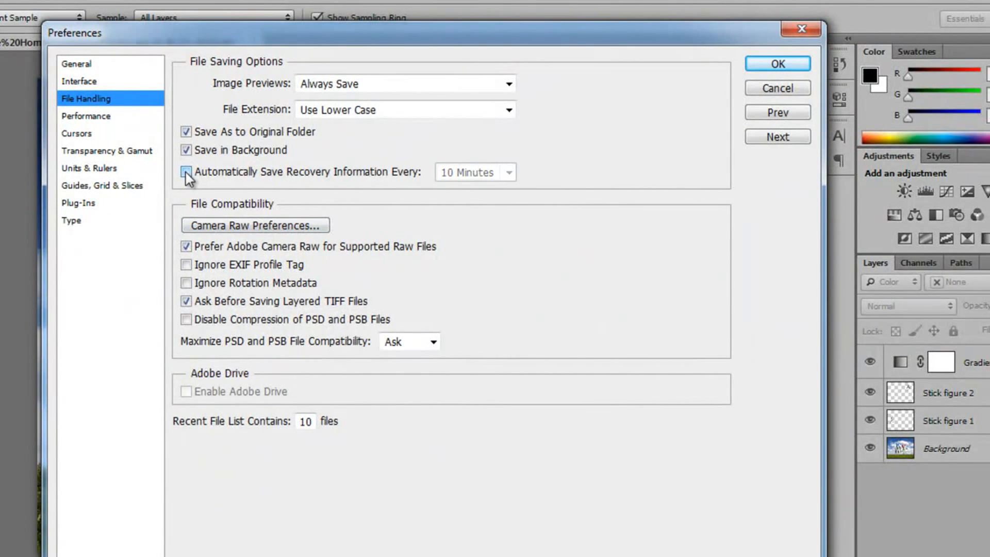
click(185, 171)
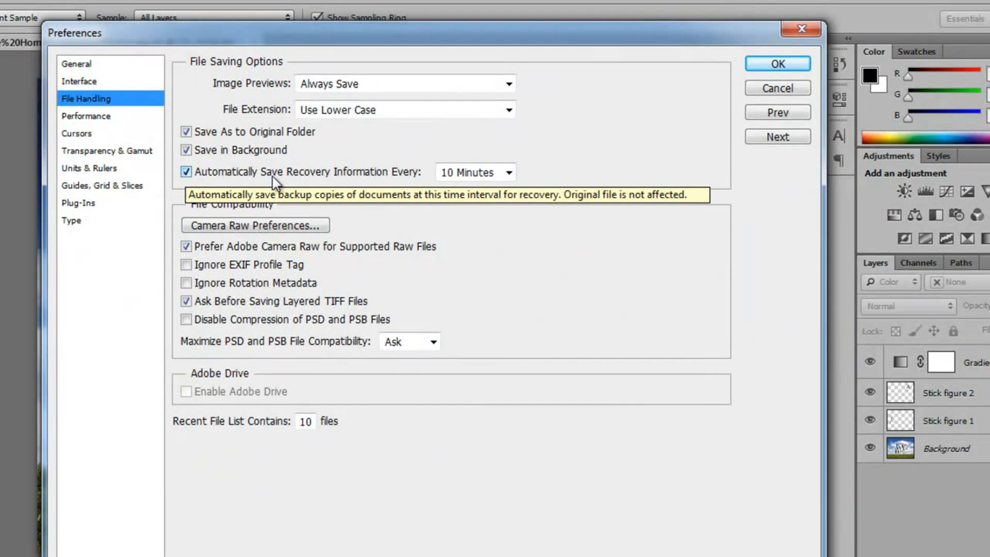
mouse_move(509, 197)
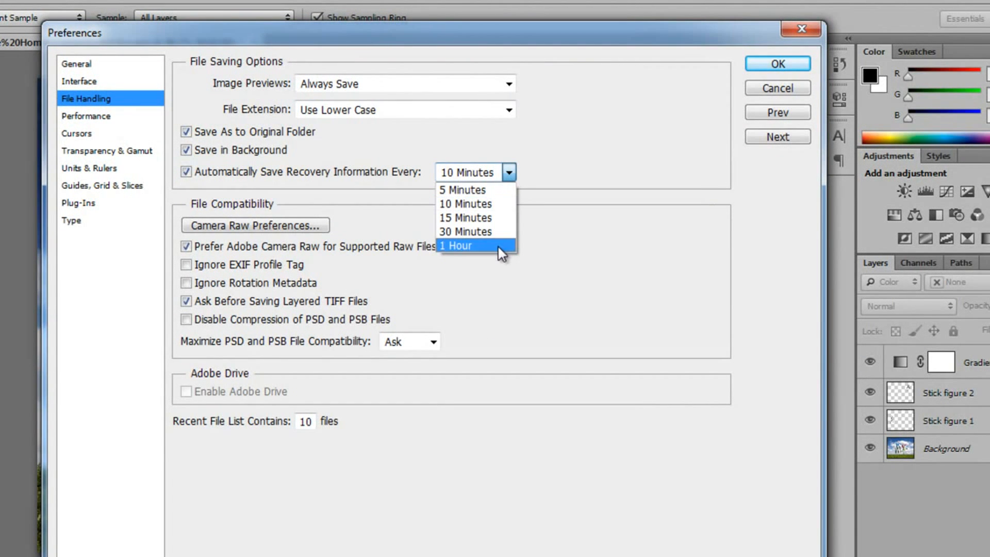
click(462, 190)
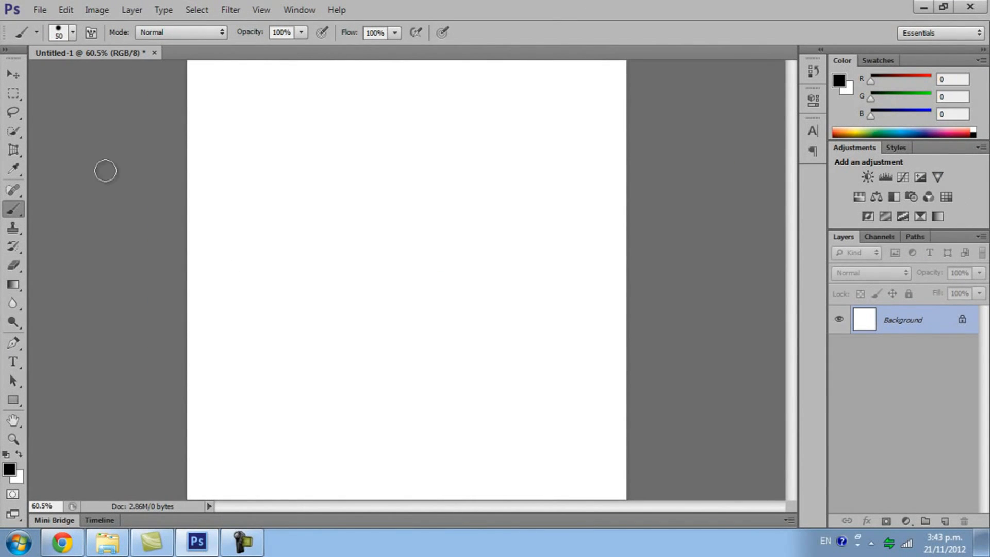
Paint test strokes with a new bristle tip: a dark wavy line and a soft grey band.
click(70, 31)
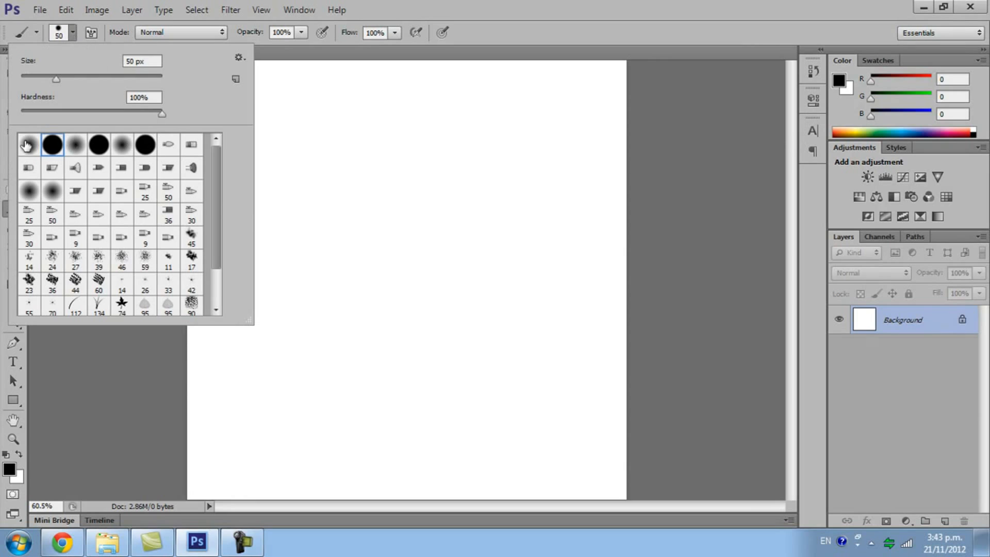
mouse_move(96, 181)
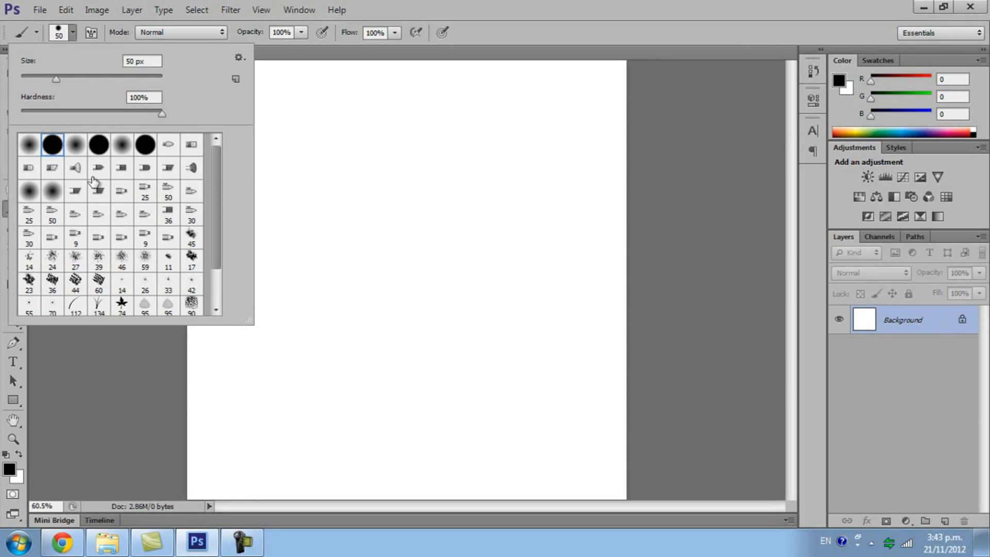
click(167, 190)
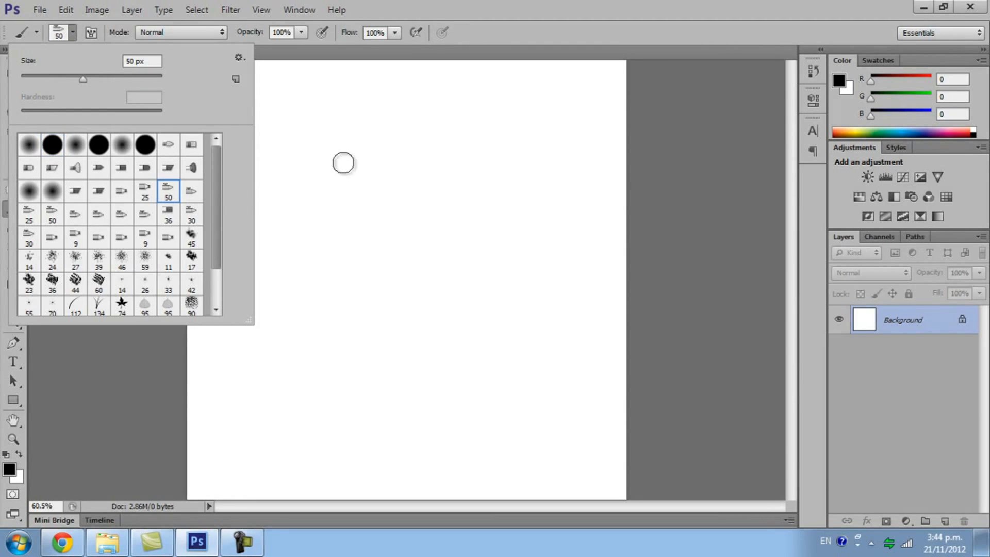
drag(344, 163, 414, 205)
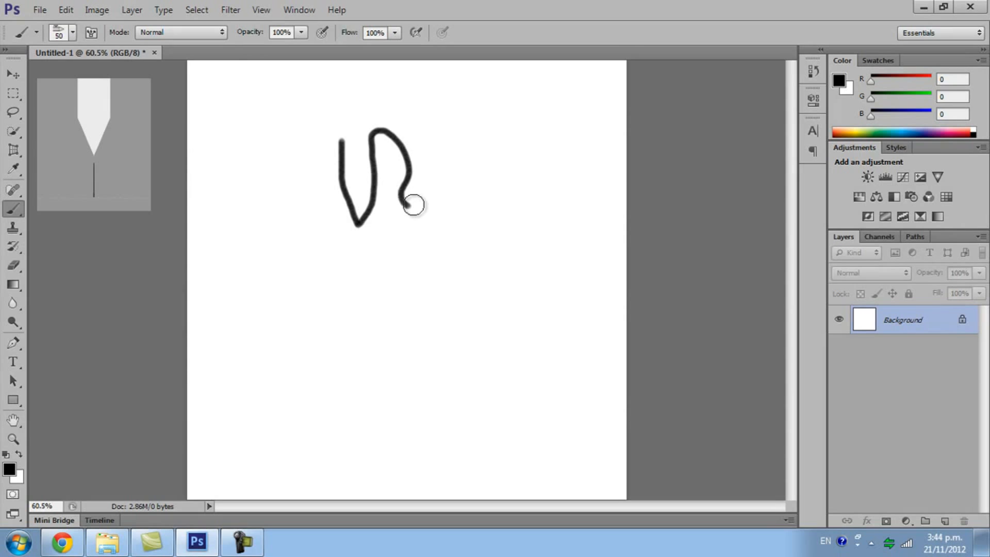
drag(411, 202, 506, 240)
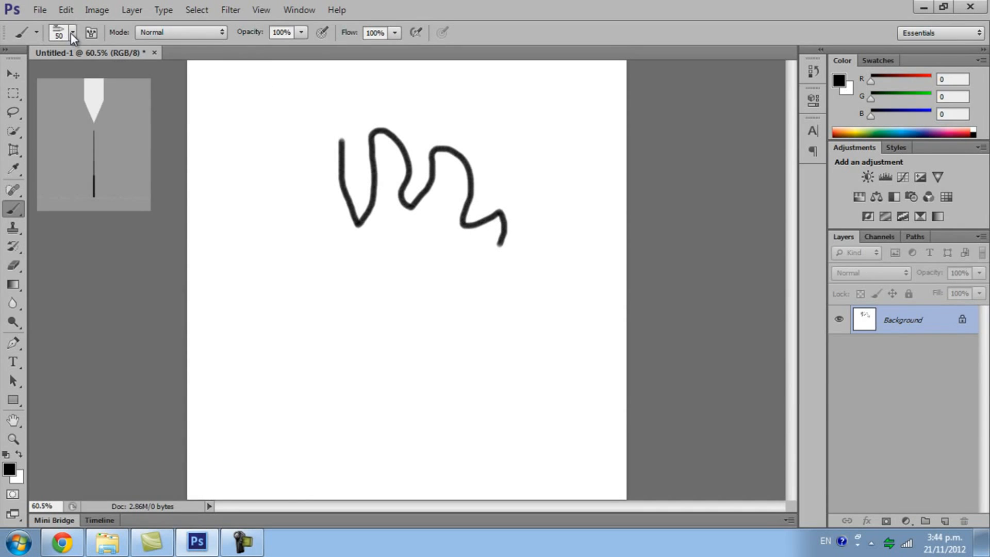
drag(297, 259, 360, 310)
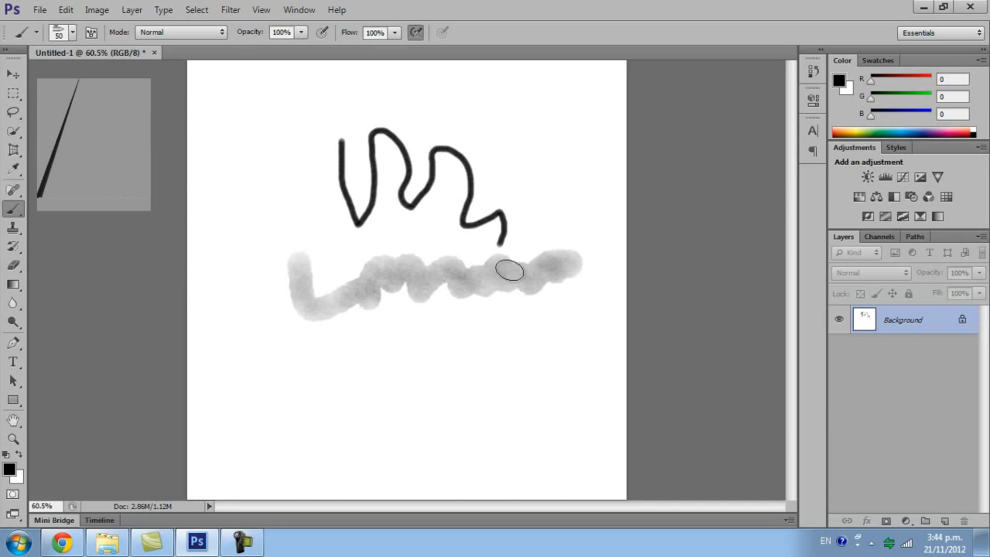
click(74, 32)
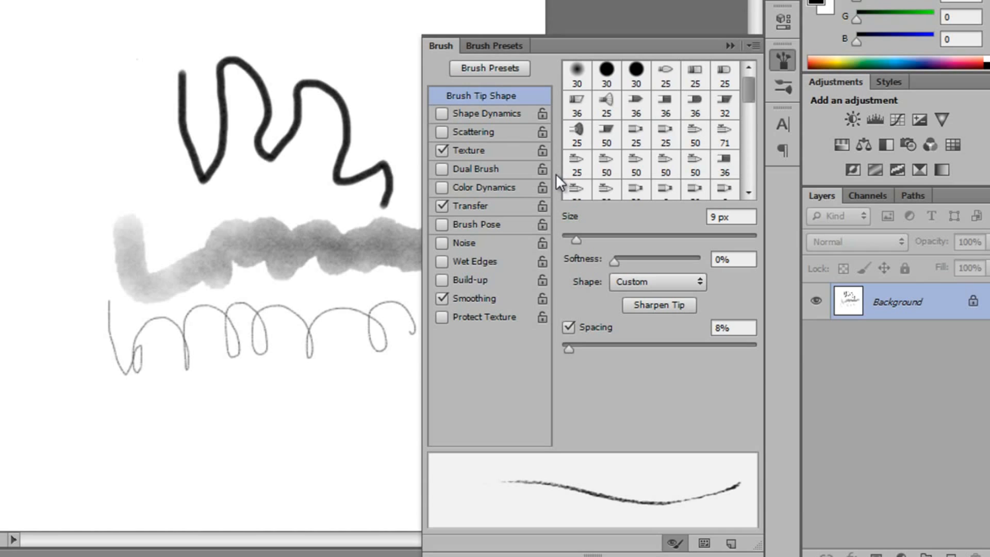
mouse_move(547, 153)
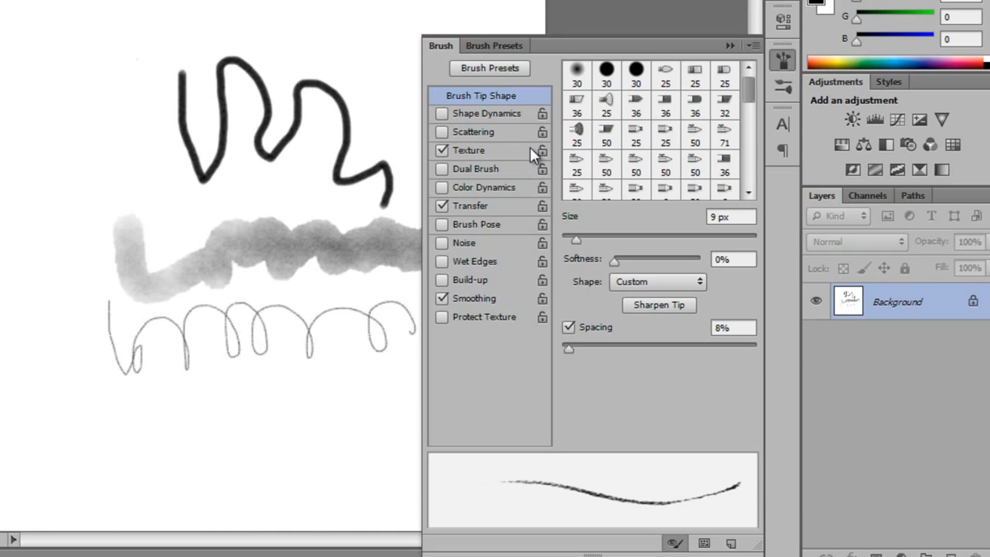
Enable Scattering, Dual Brush, Color Dynamics and Brush Pose under Shape Dynamics, then collapse the Brush panel.
click(487, 114)
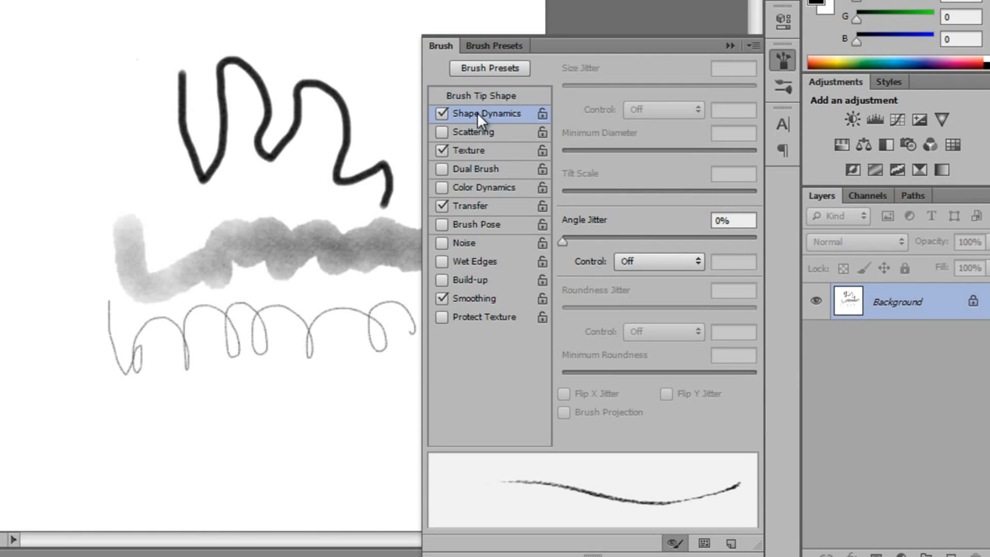
click(479, 132)
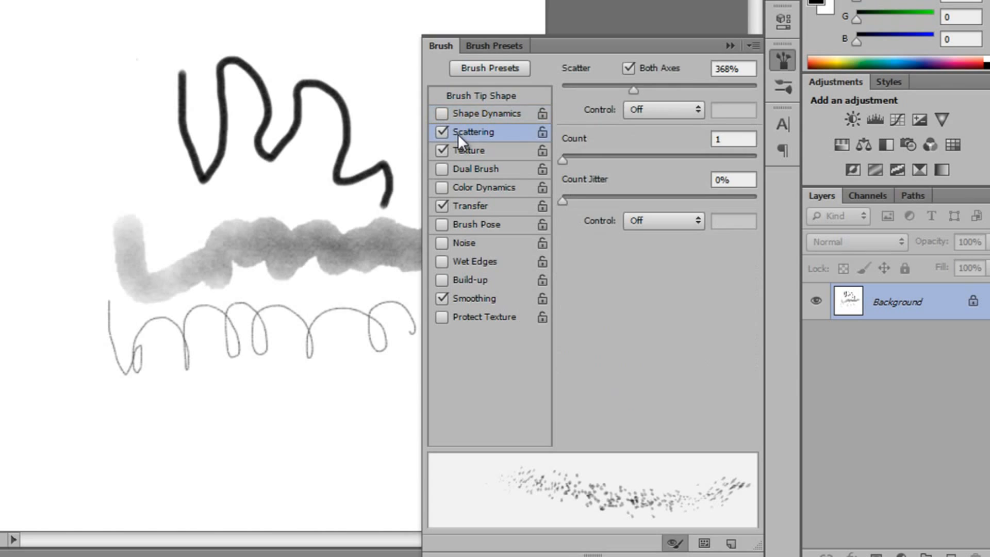
mouse_move(484, 175)
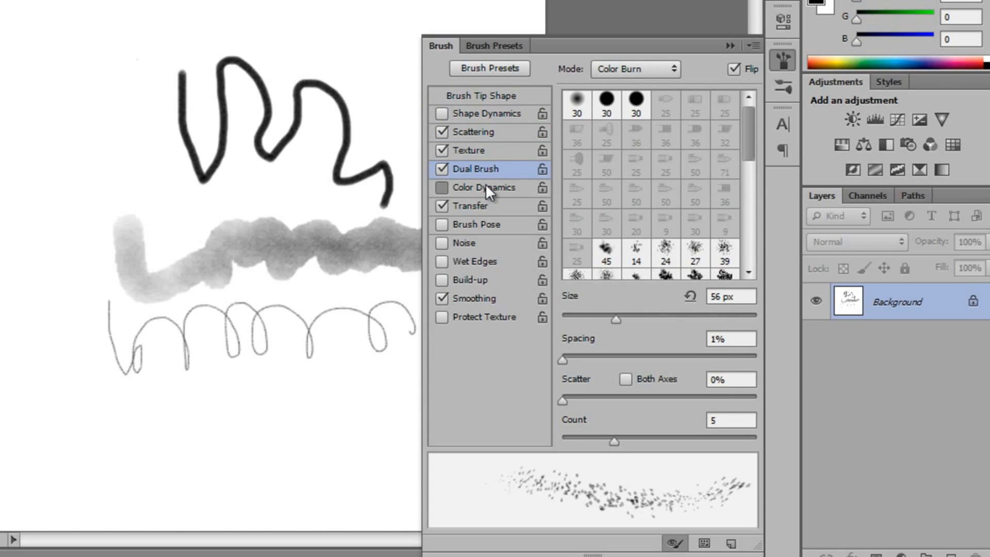
click(485, 188)
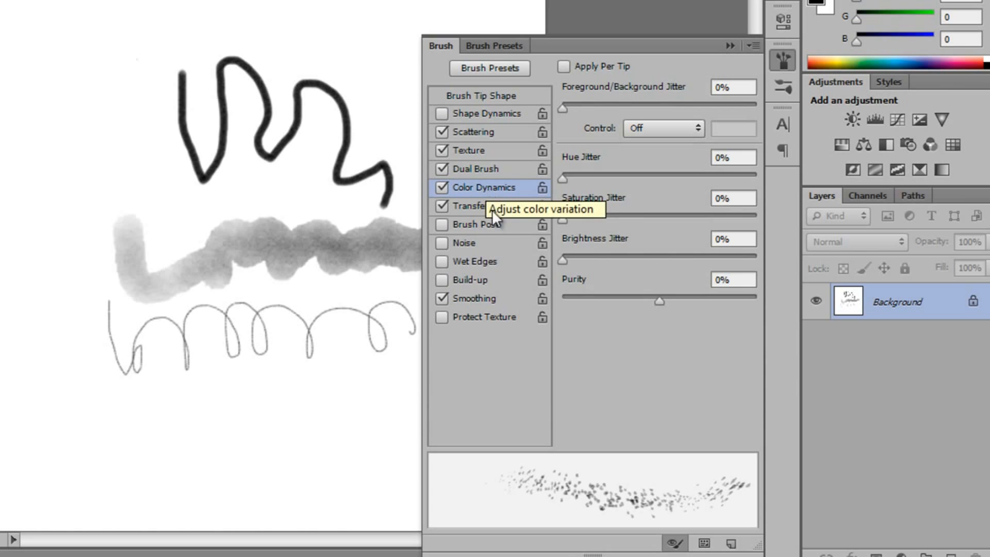
click(478, 224)
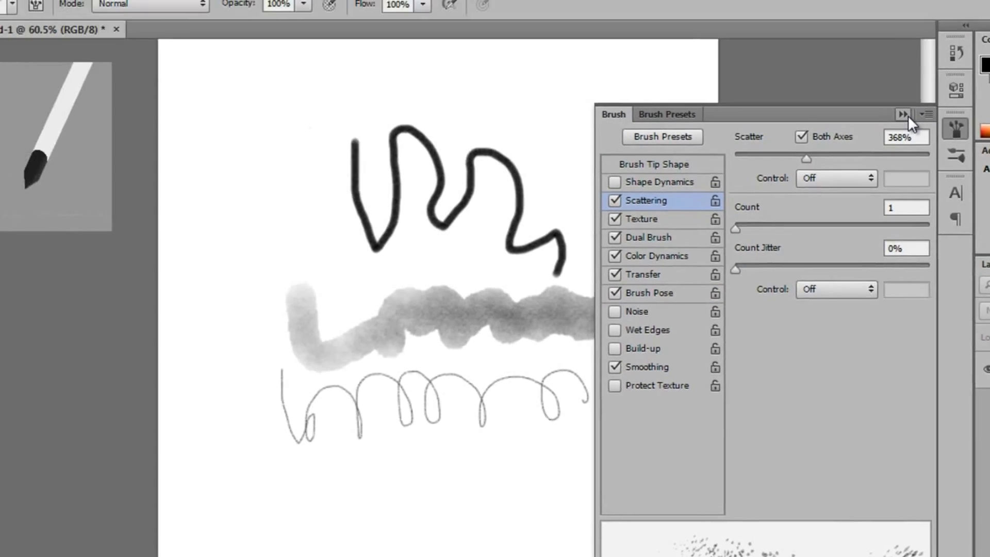
click(902, 113)
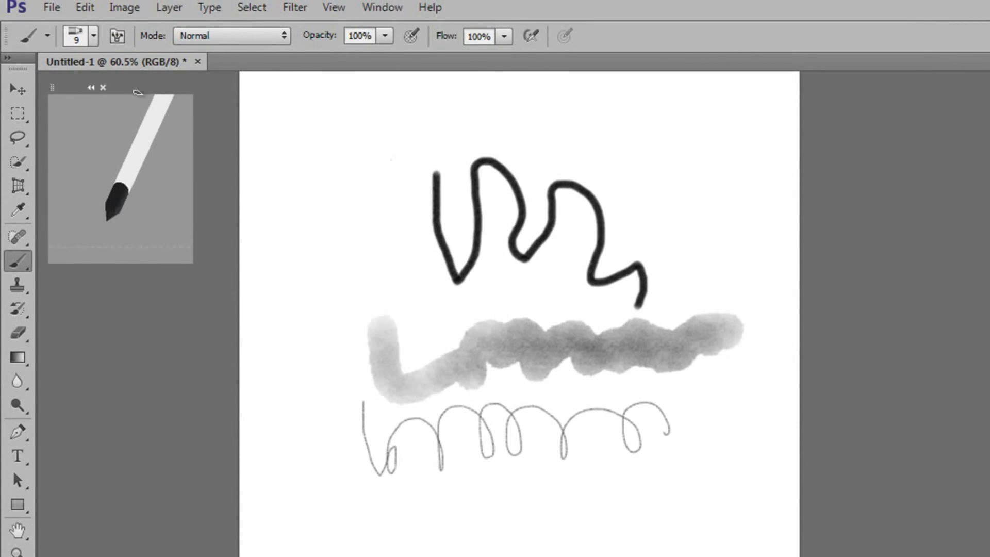
Paint dark scribbled strokes over the thin loops with the adjusted brush, then switch to the Type tool.
click(92, 35)
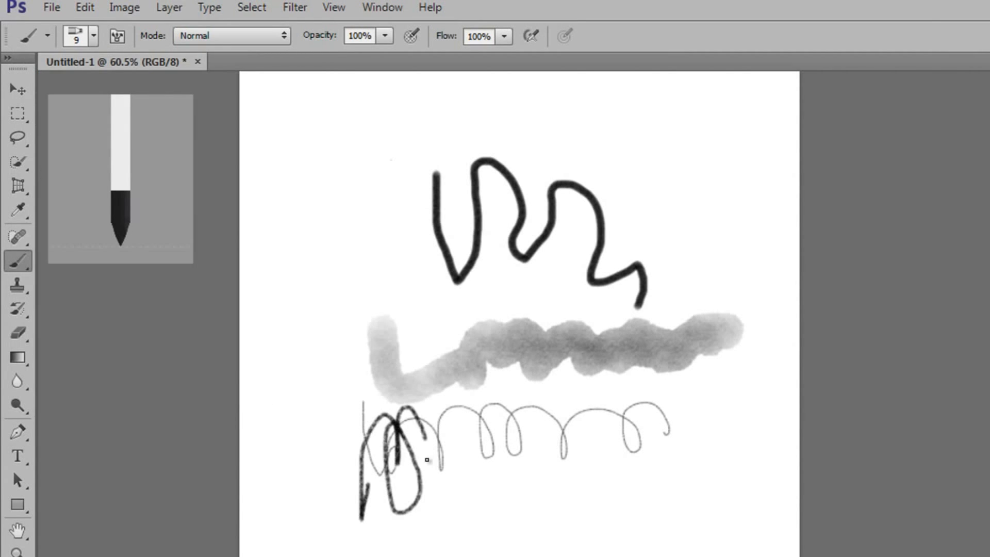
drag(426, 458, 598, 464)
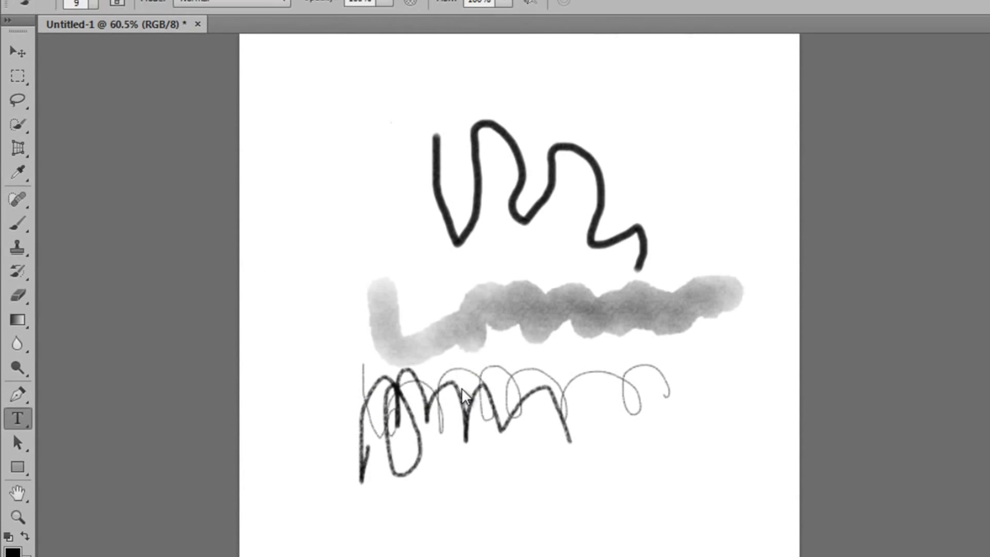
click(16, 421)
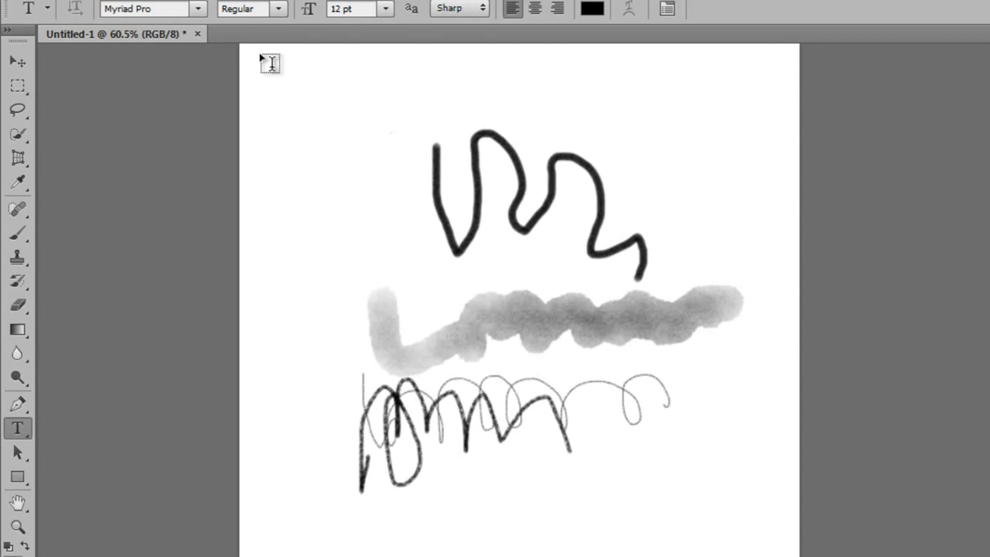
Draw a text box at the canvas top-left and fill it via Type > Paste Lorem Ipsum.
drag(252, 50, 423, 261)
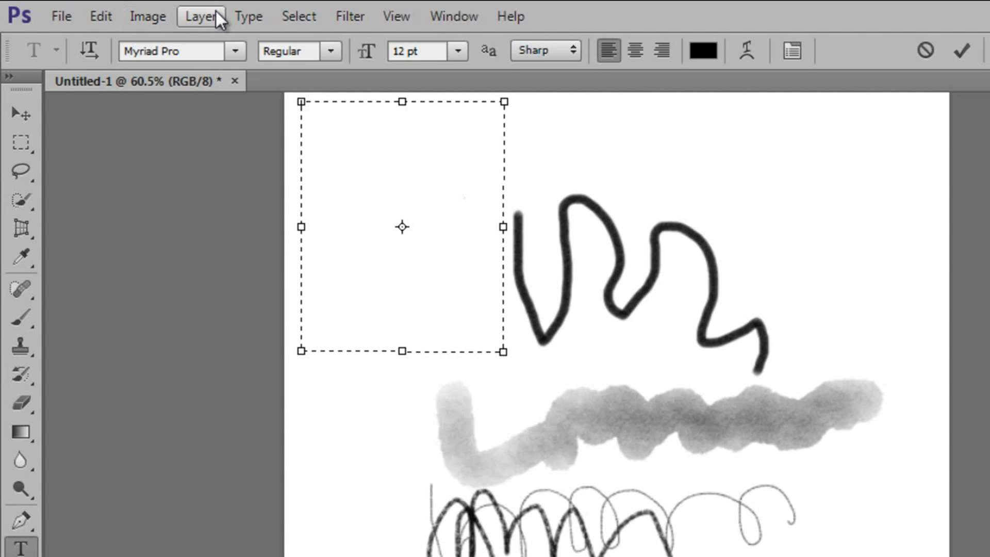
click(248, 17)
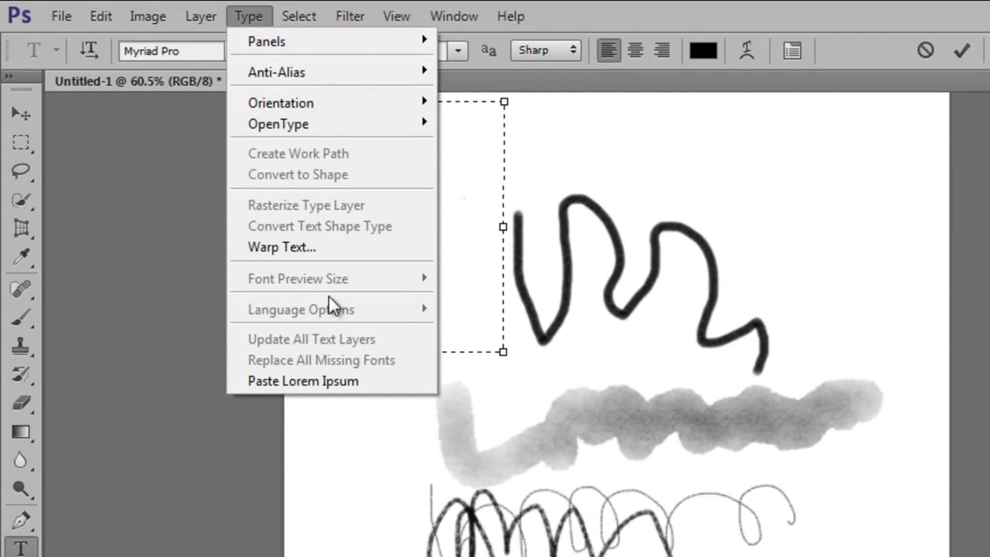
click(303, 381)
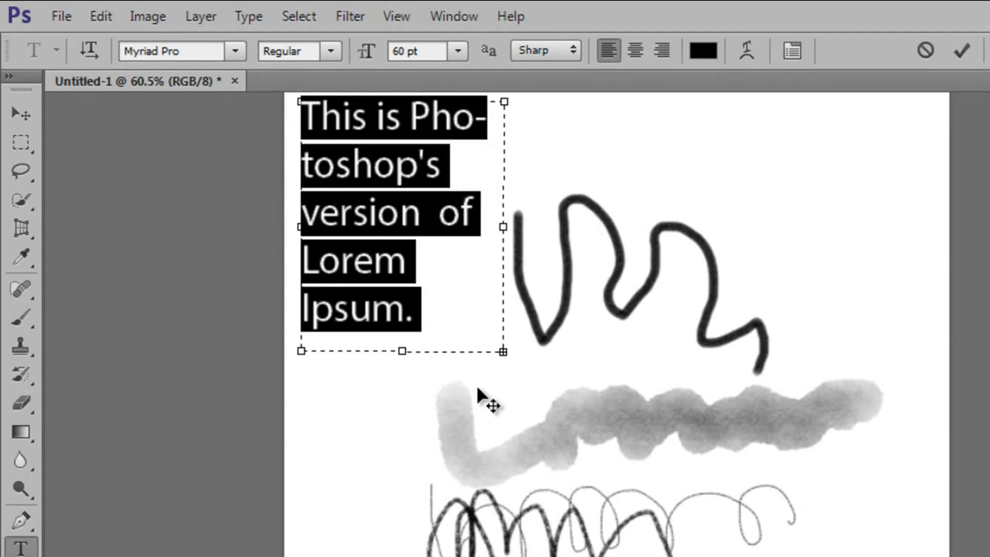
mouse_move(457, 64)
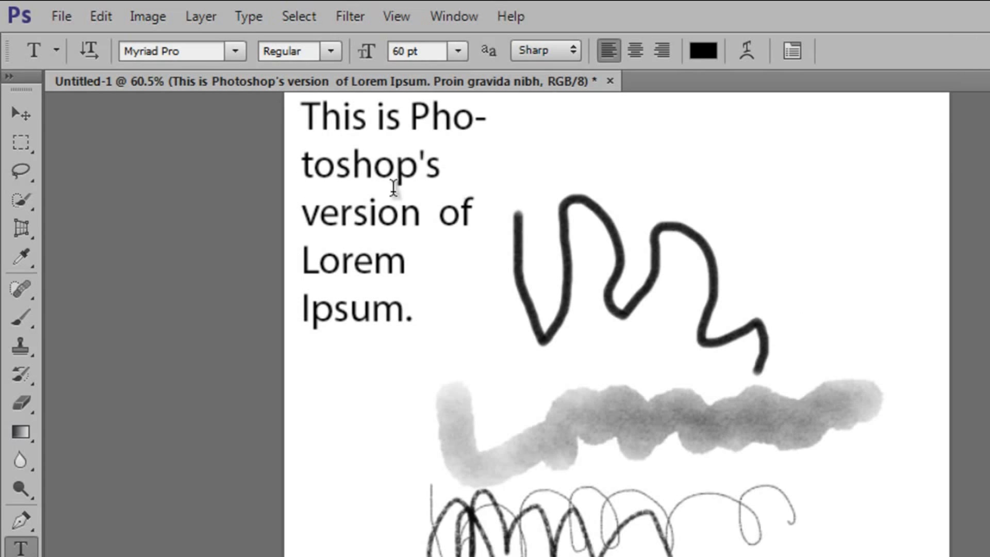
mouse_move(485, 361)
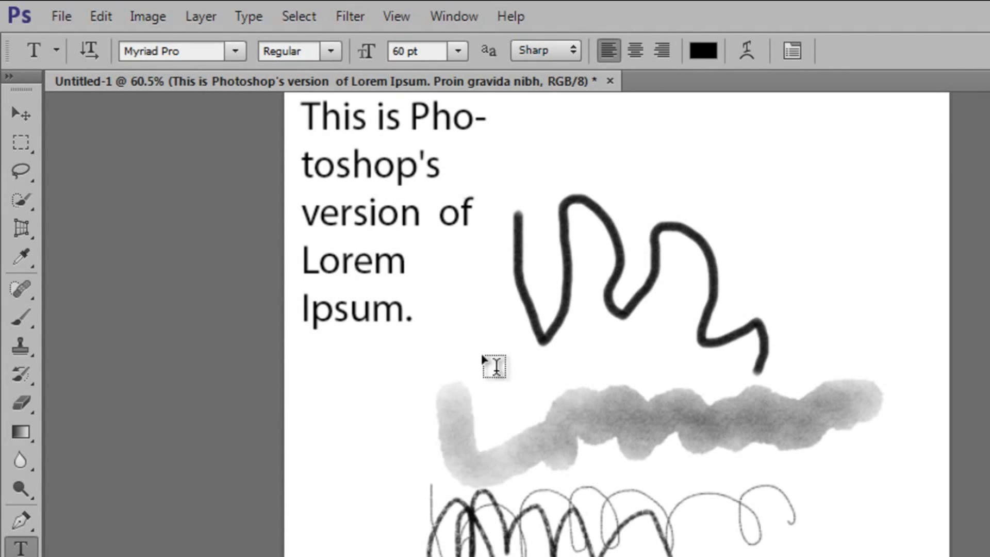
mouse_move(486, 346)
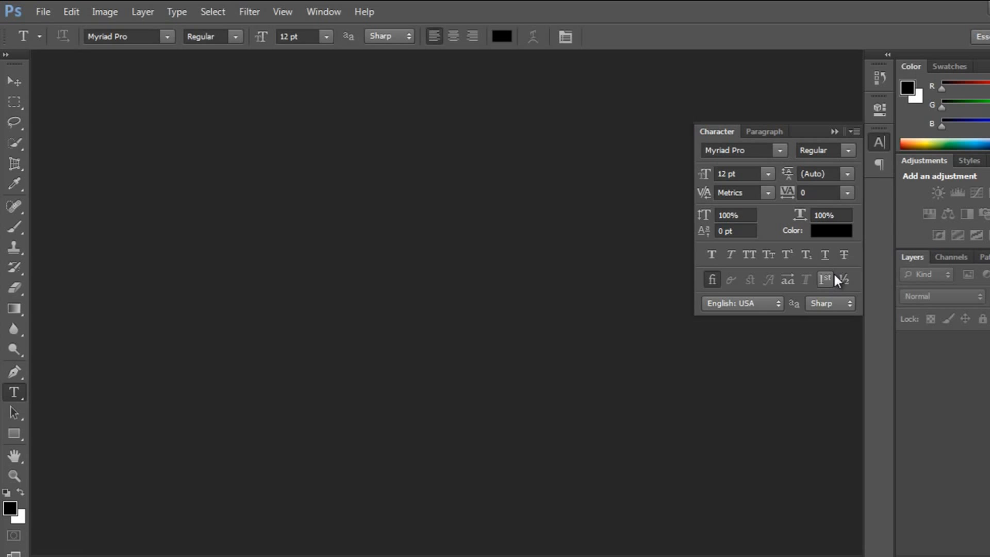
mouse_move(826, 279)
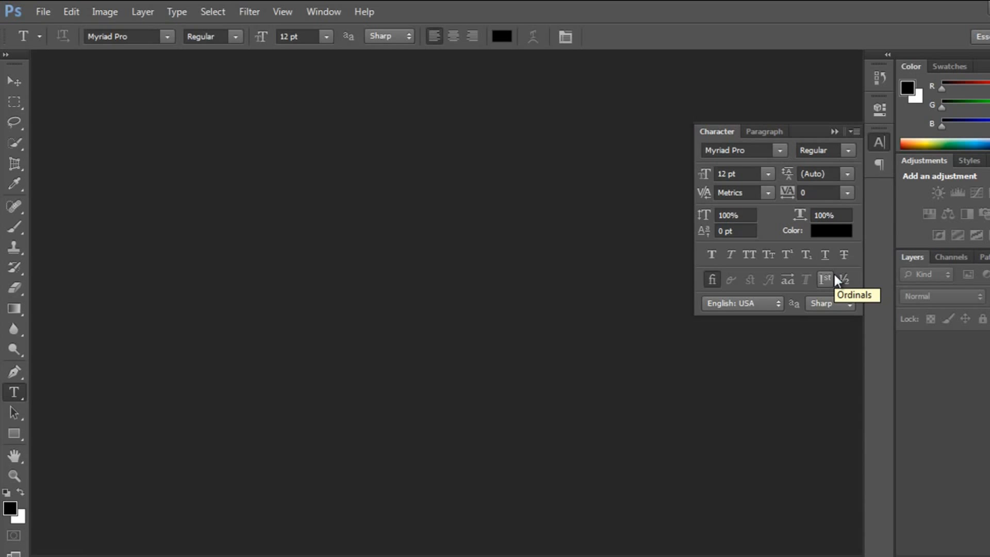